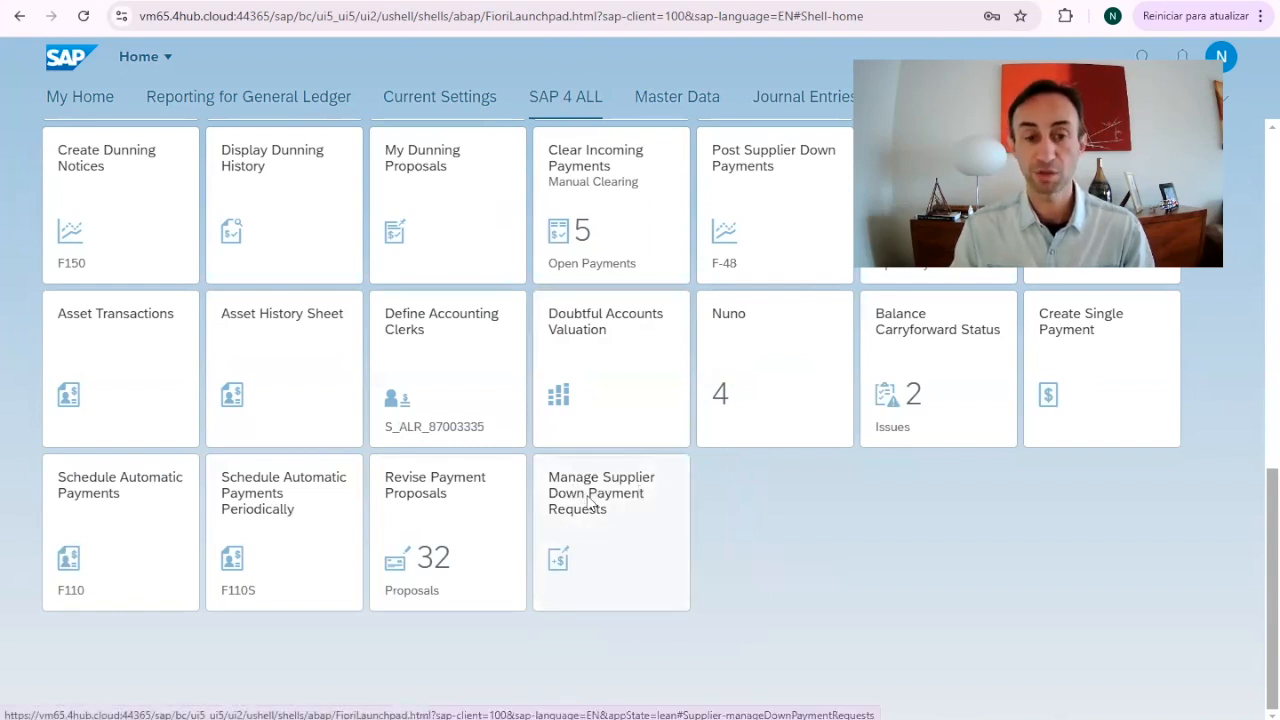
- Open Manage Supplier Down Payment Requests and list the three S400 requests posted 03/13/2025
click(611, 493)
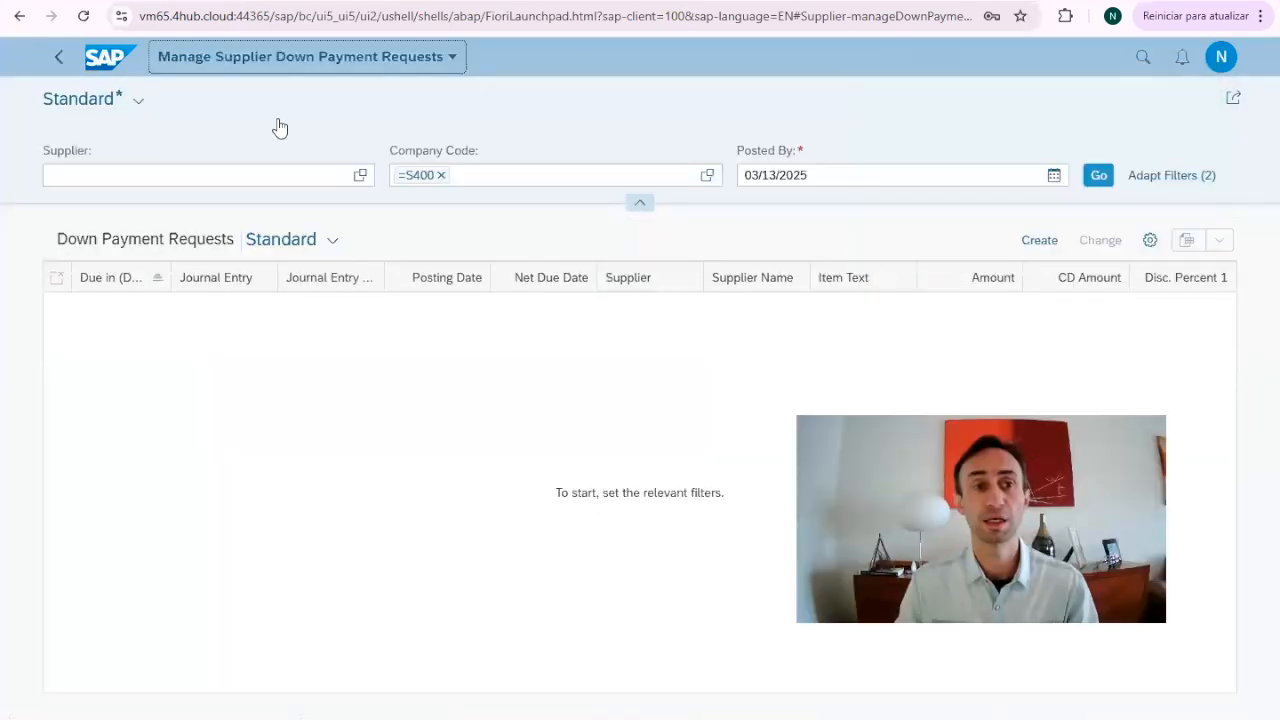
click(200, 175)
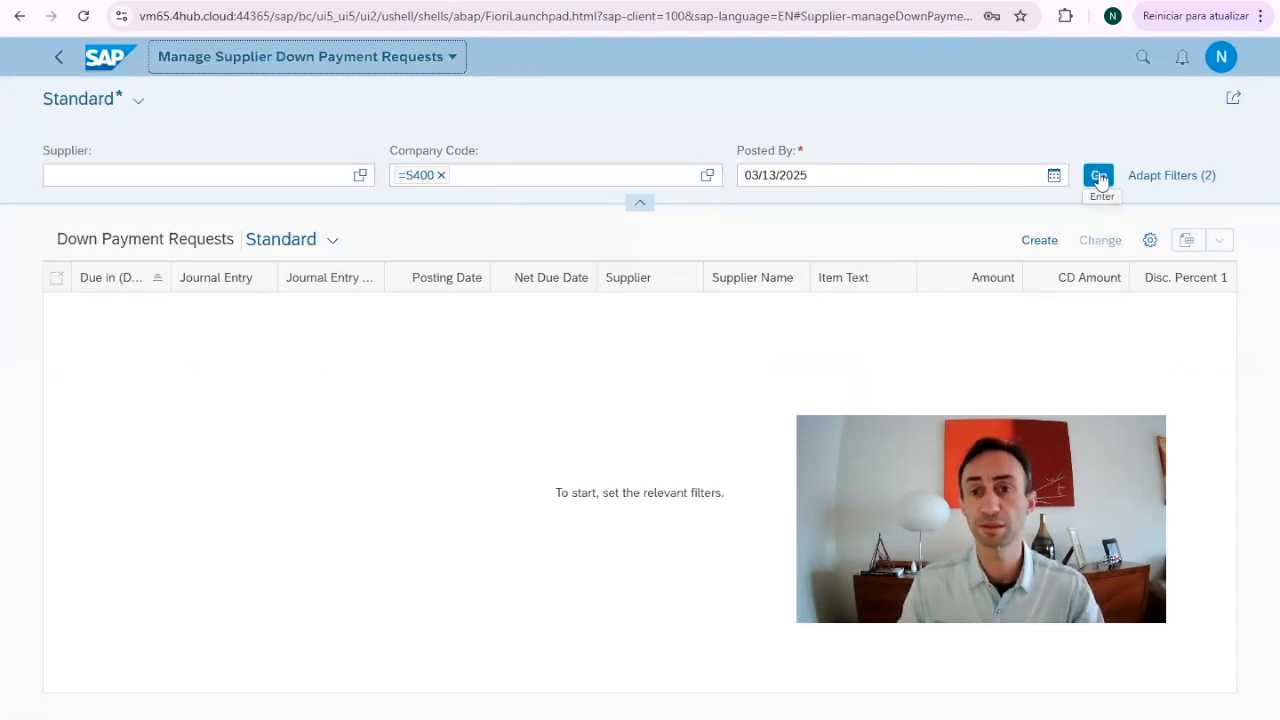
click(1098, 175)
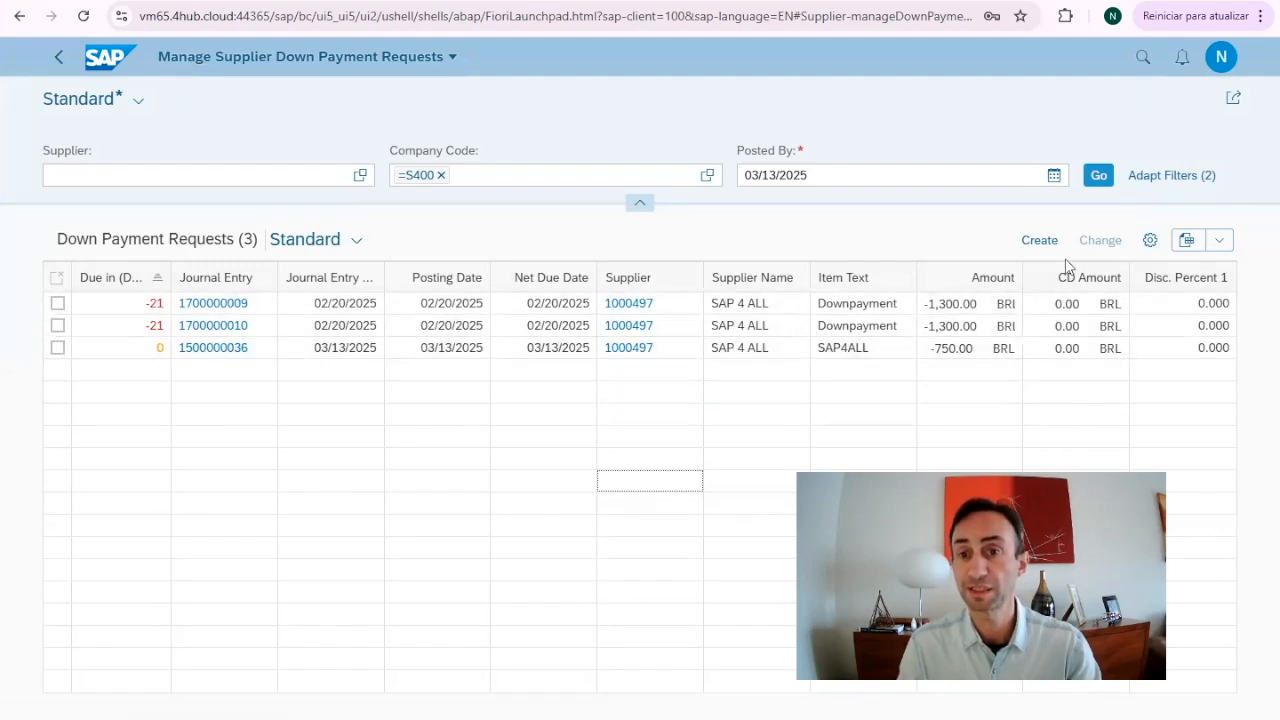
- Add the Payment Method, Journal Entry Type and Jrnl. Ent. Type Name table columns
click(1150, 240)
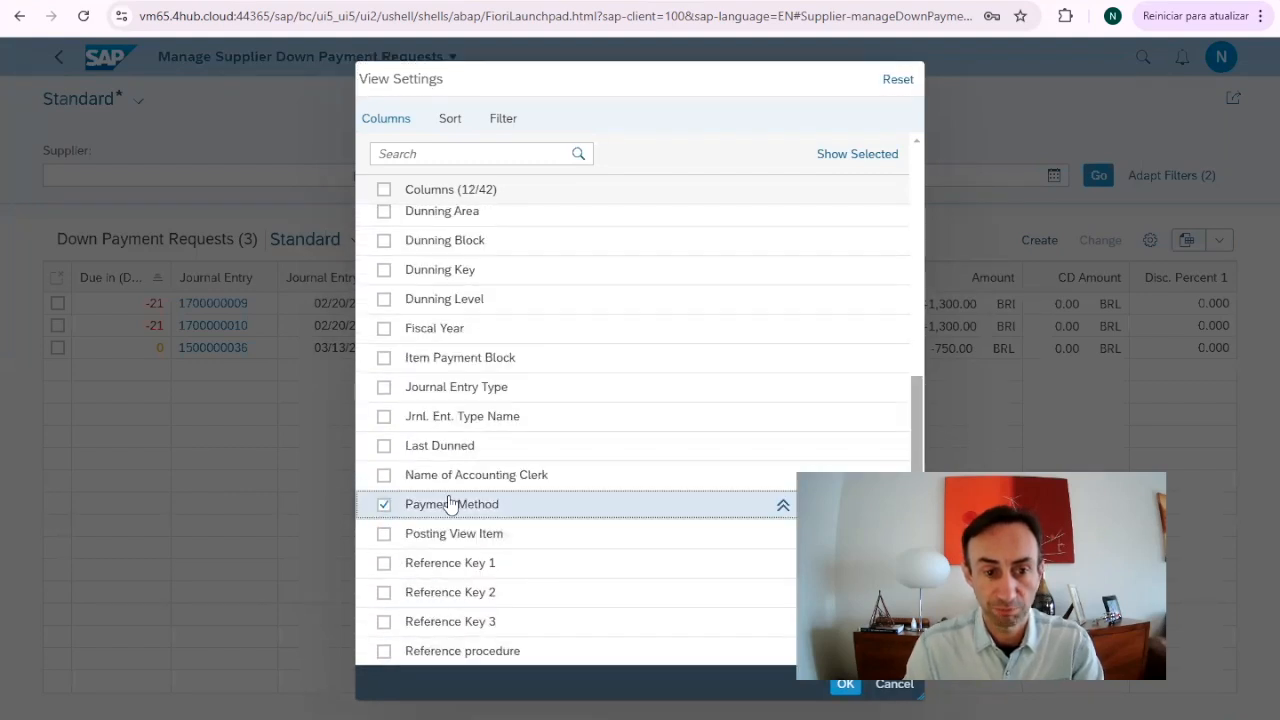
click(384, 475)
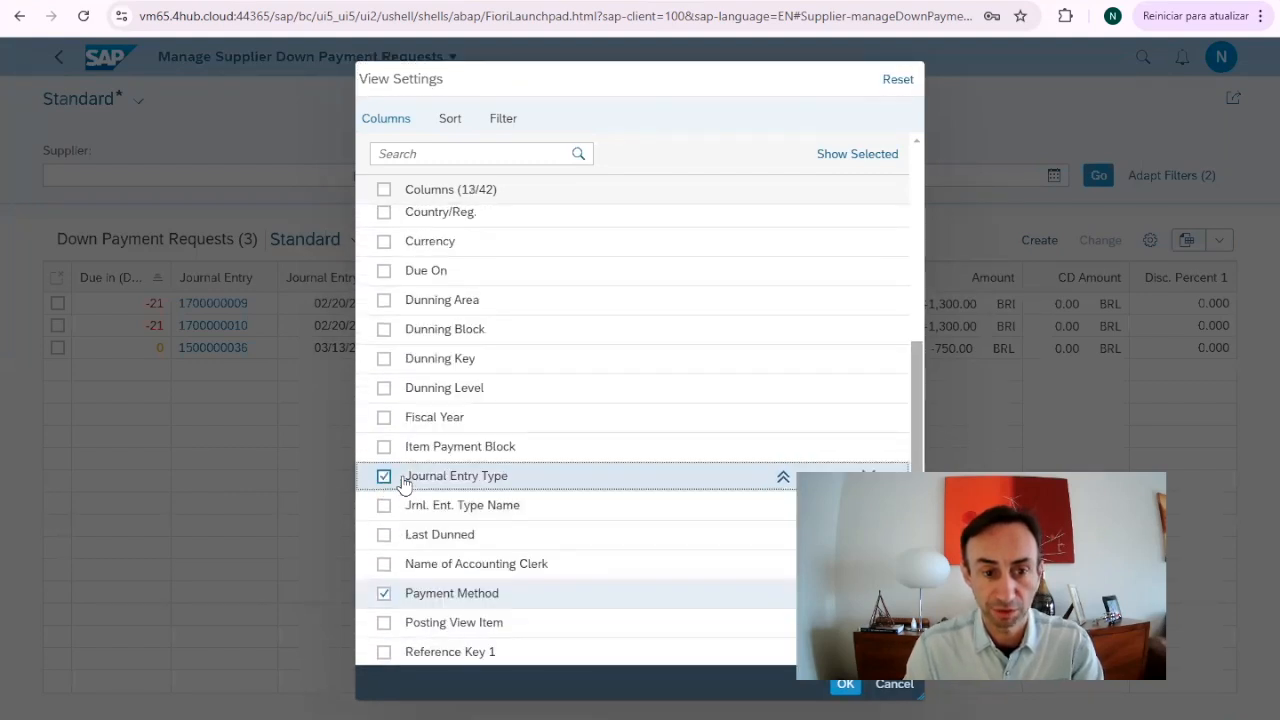
click(384, 505)
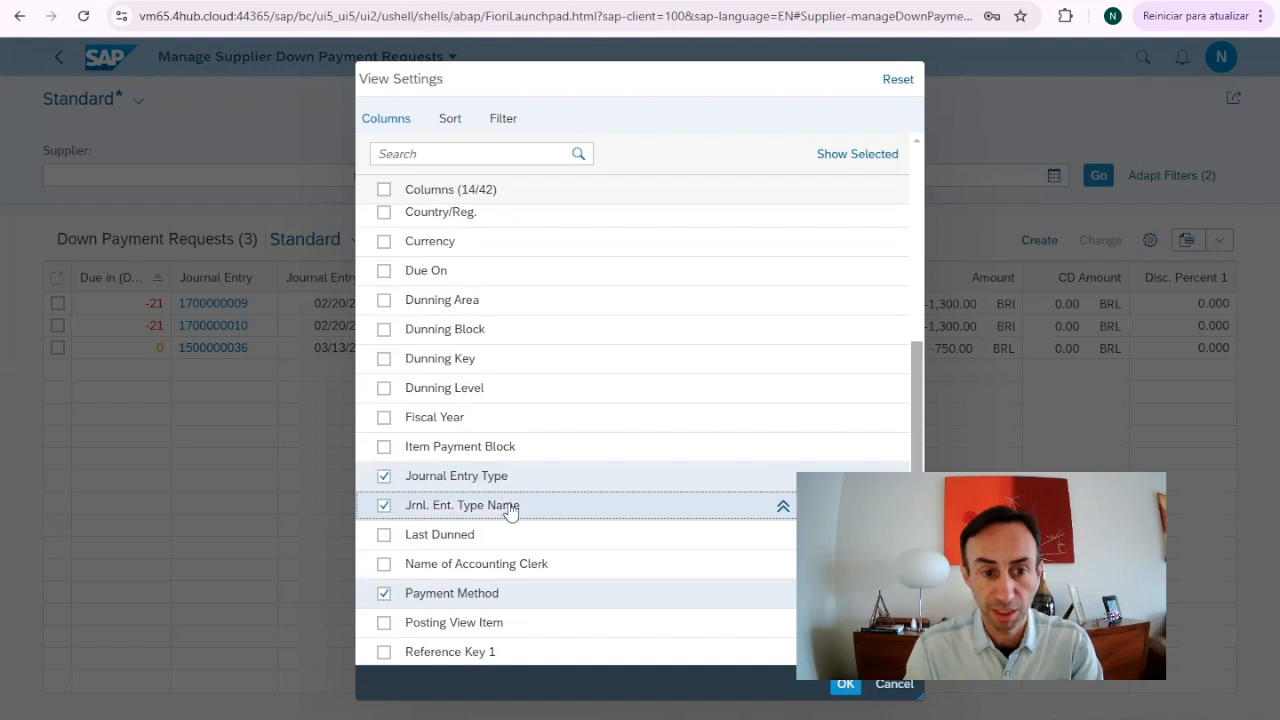
click(845, 684)
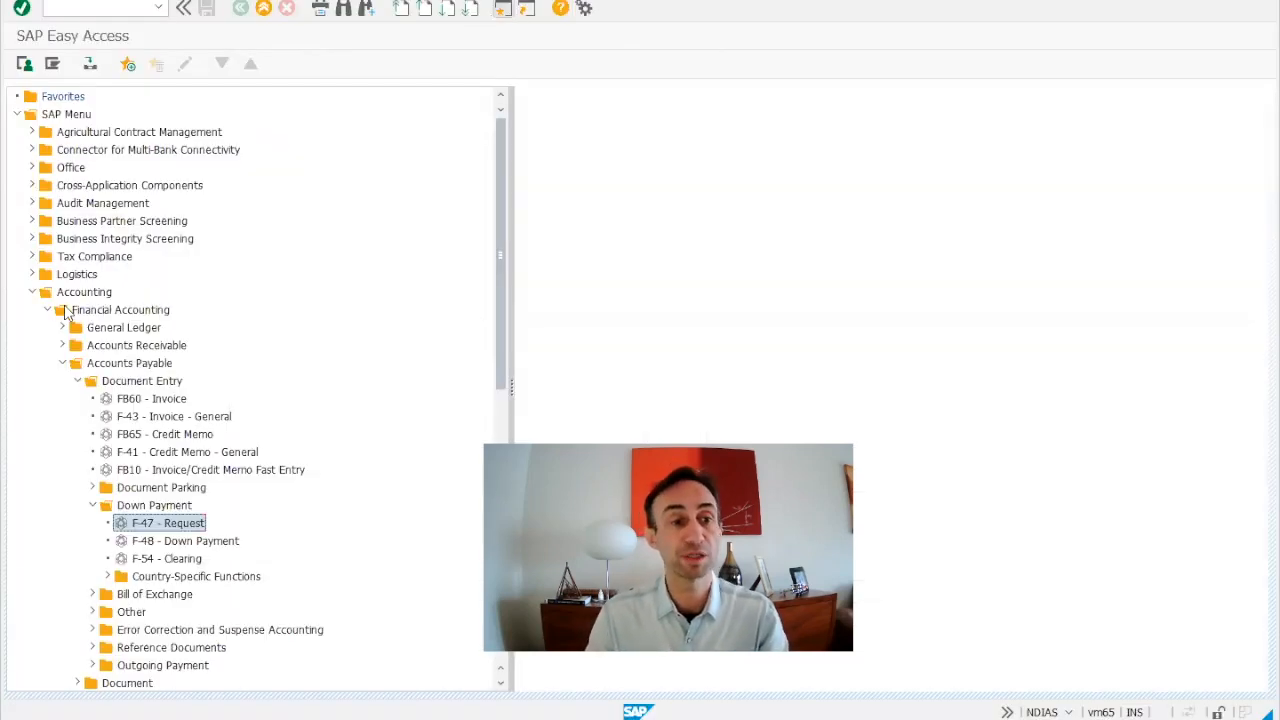
- Navigate Financial Accounting > Accounts Payable > Down Payment and start F-47 Request
click(119, 309)
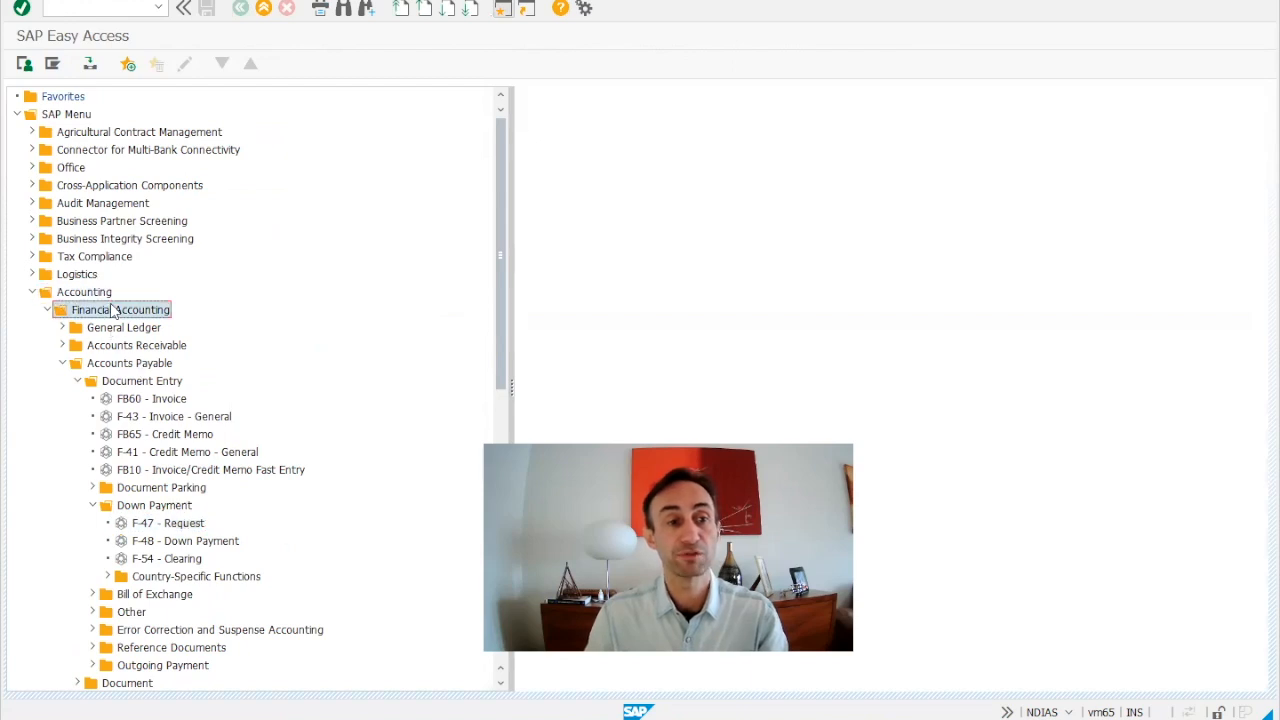
click(129, 363)
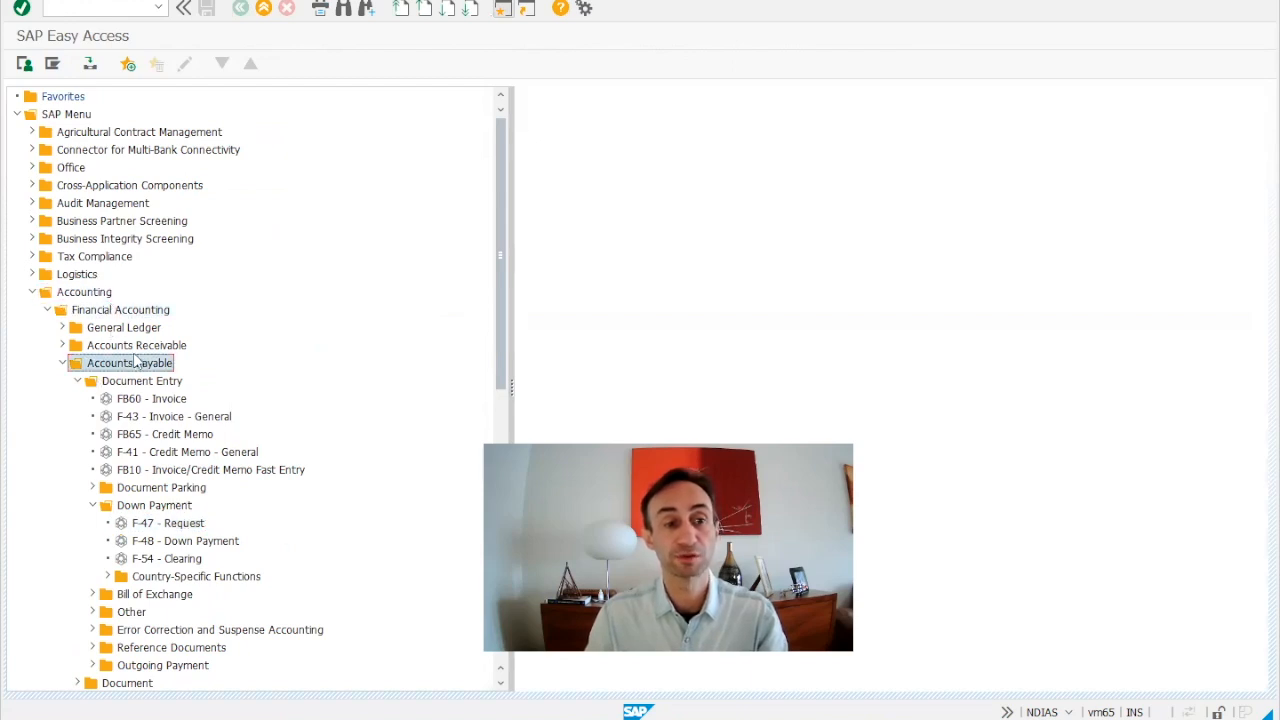
click(142, 381)
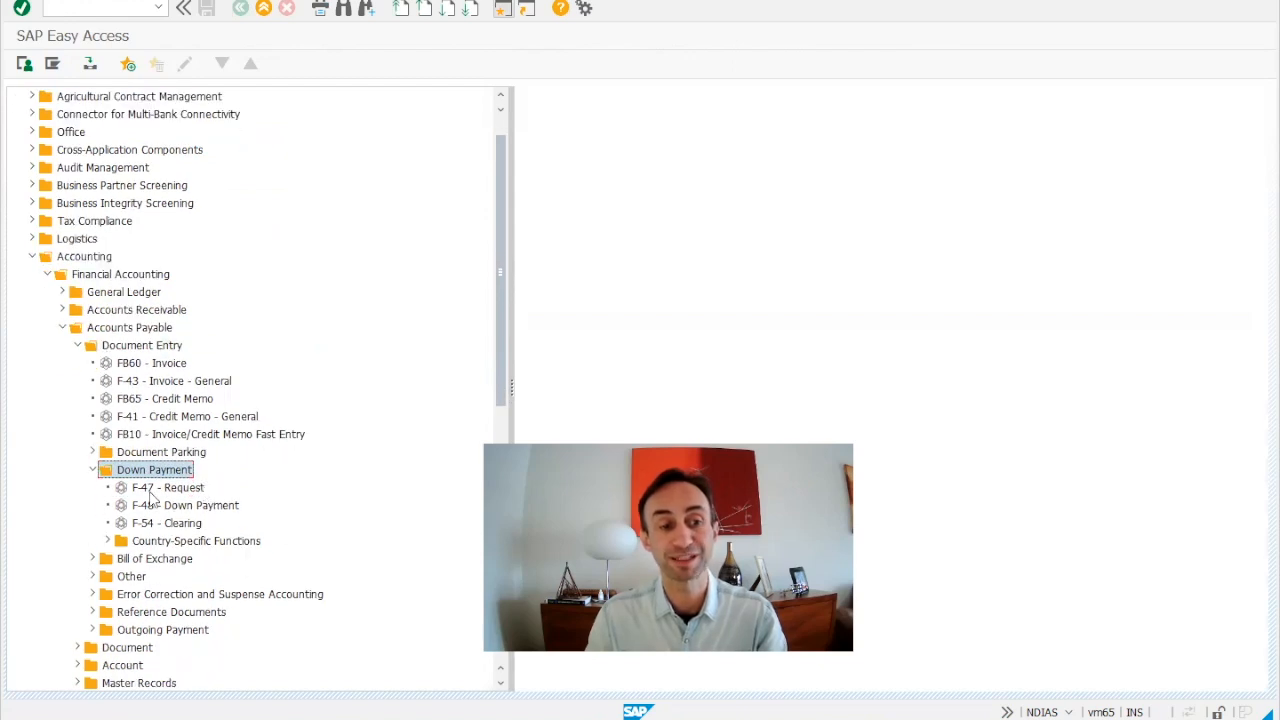
click(168, 487)
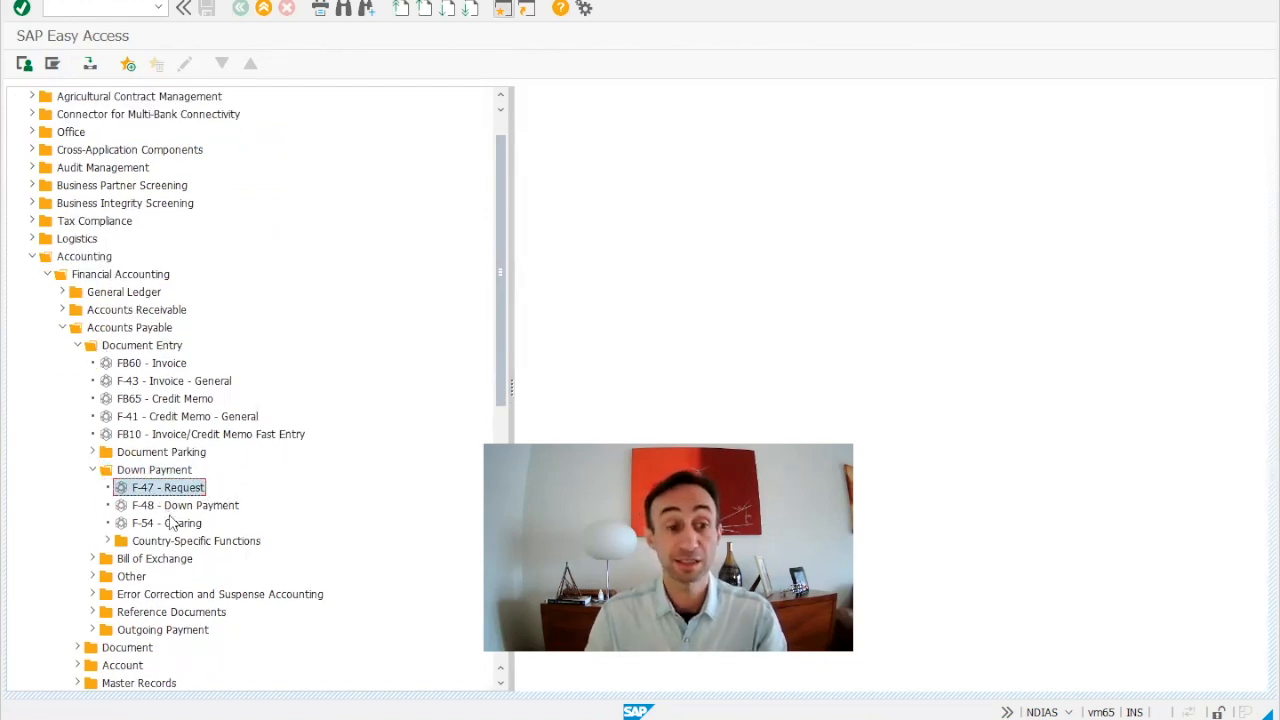
double_click(168, 487)
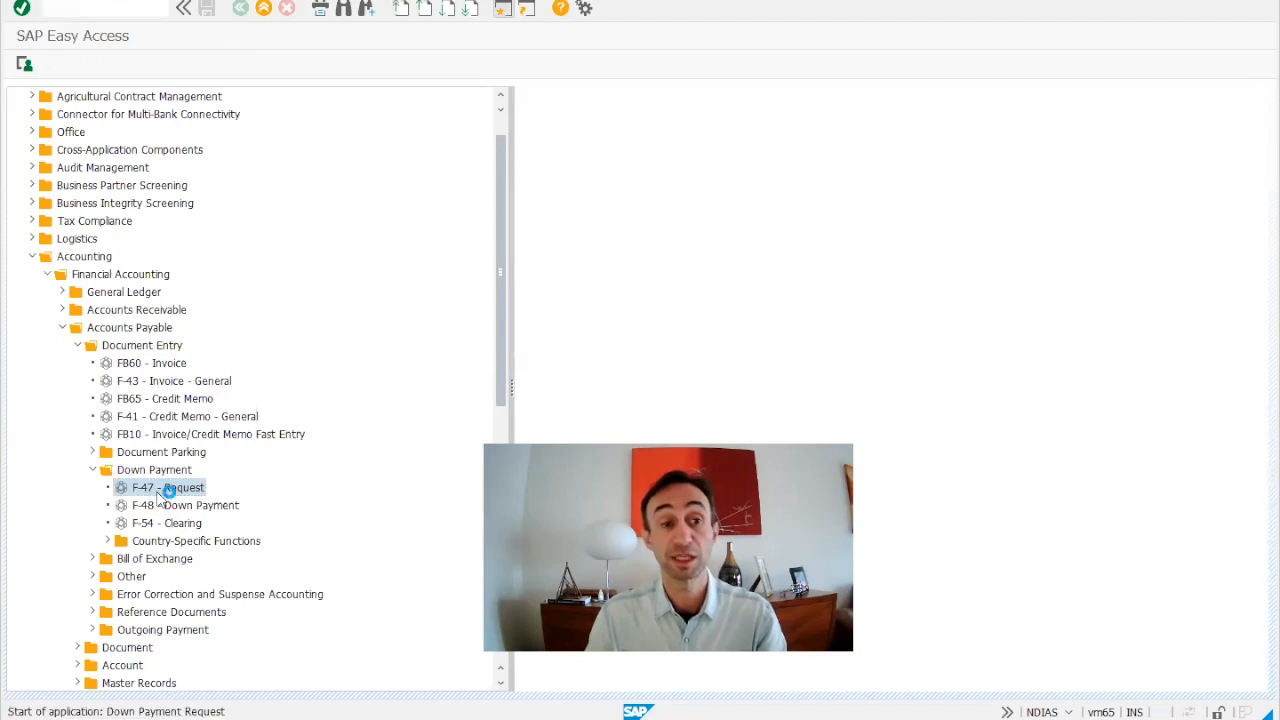
double_click(167, 487)
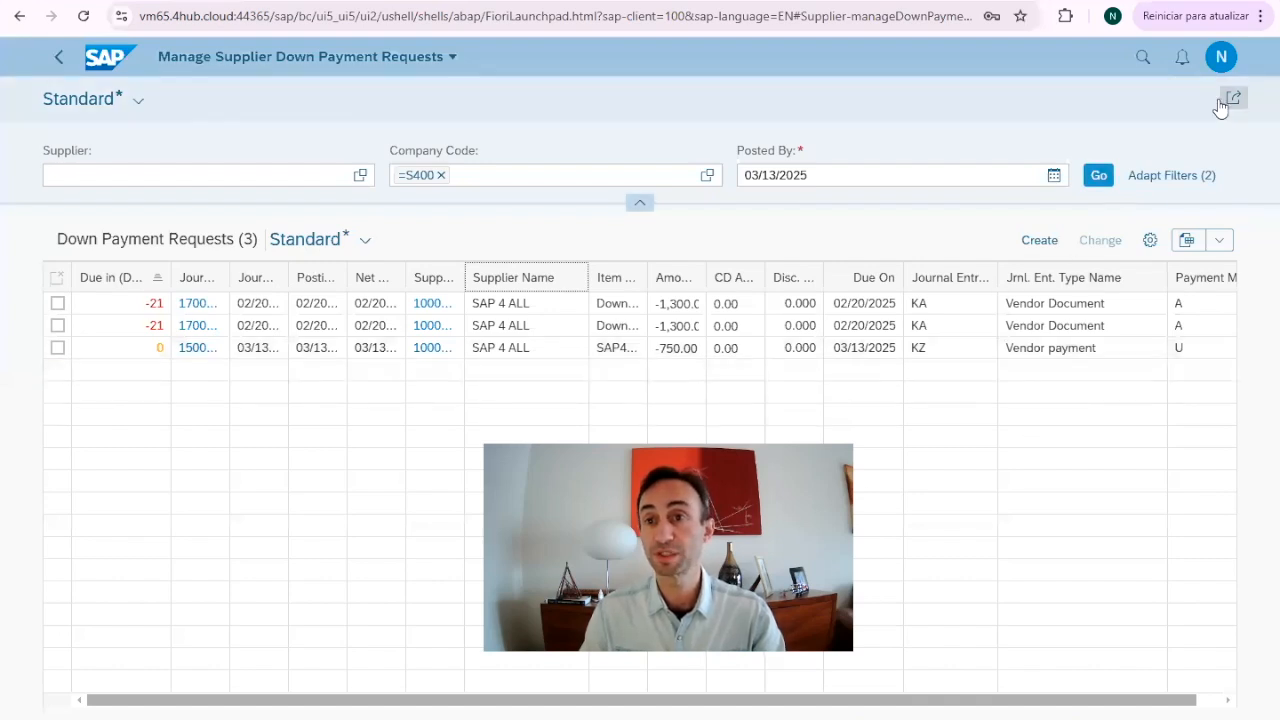
- Show the app's About technical details and select the app ID F1688
click(1220, 56)
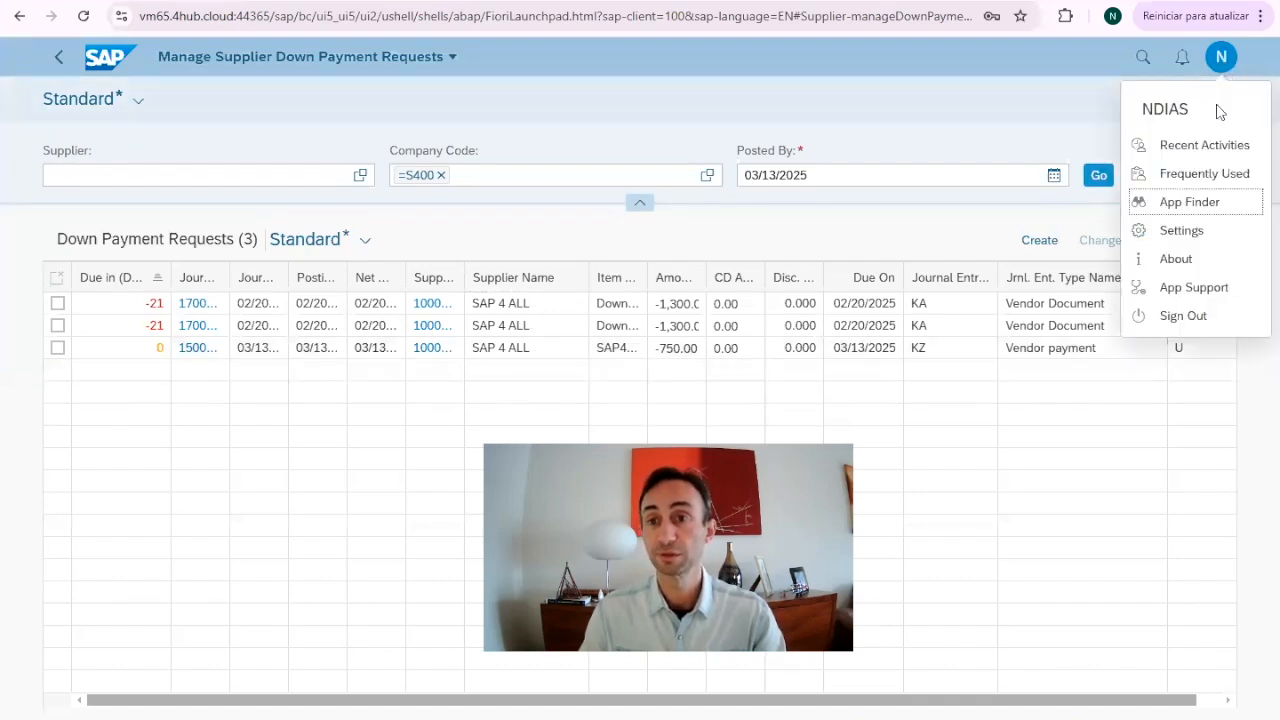
click(1176, 258)
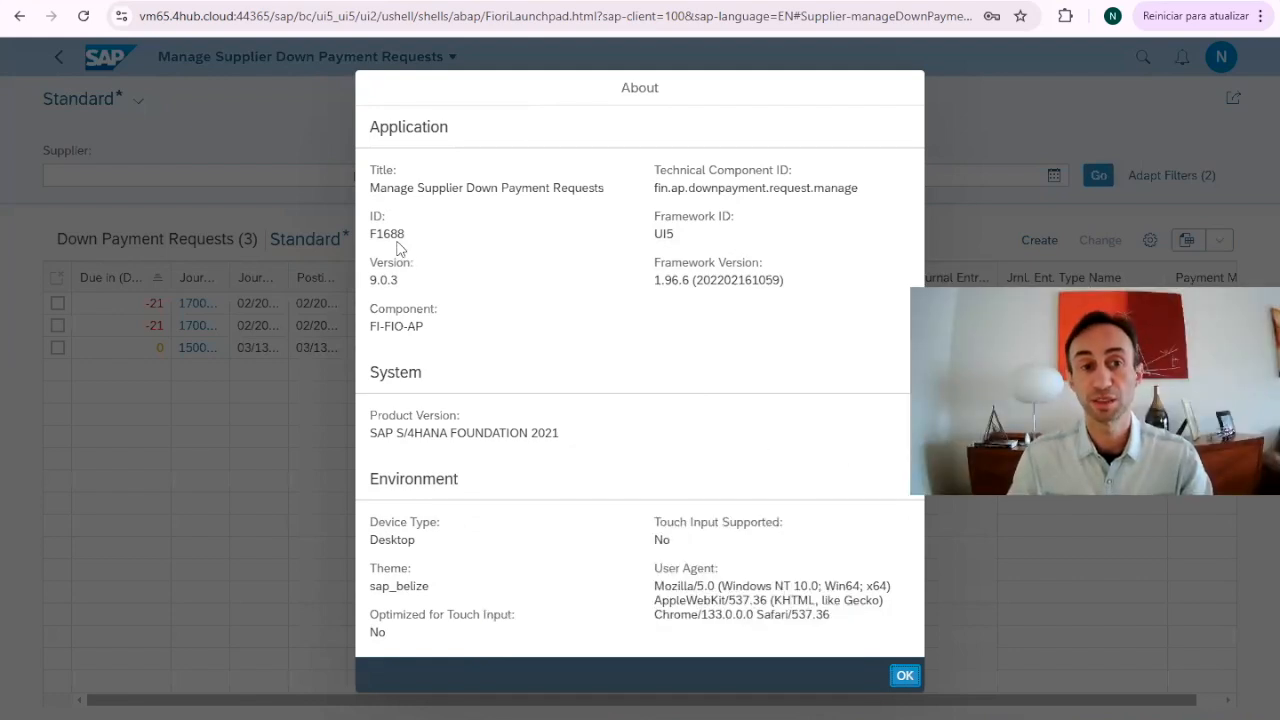
double_click(388, 233)
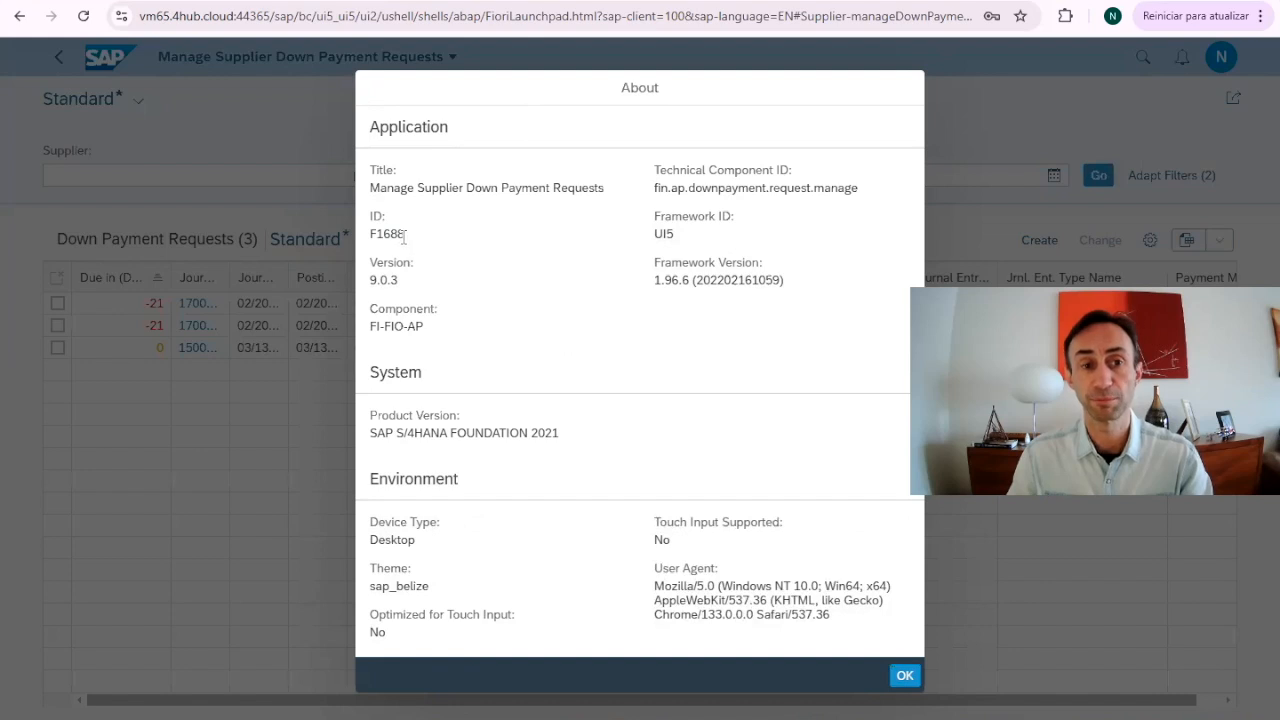
double_click(384, 233)
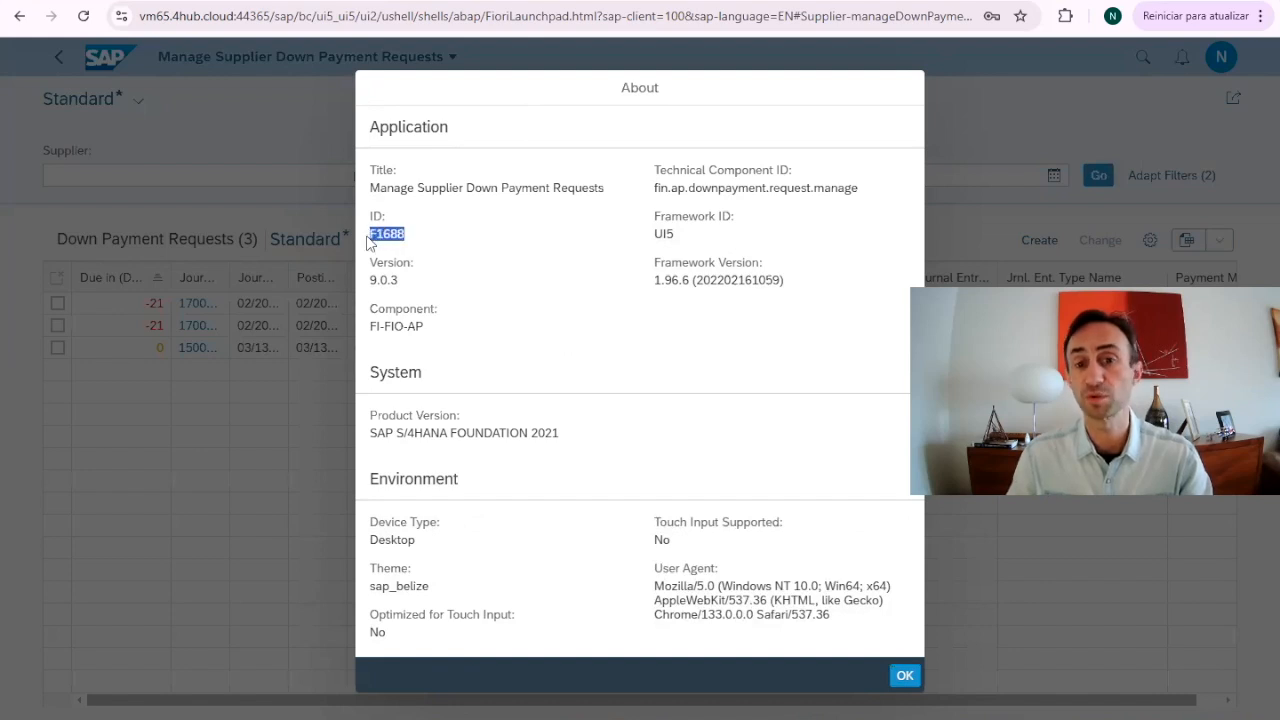
click(903, 675)
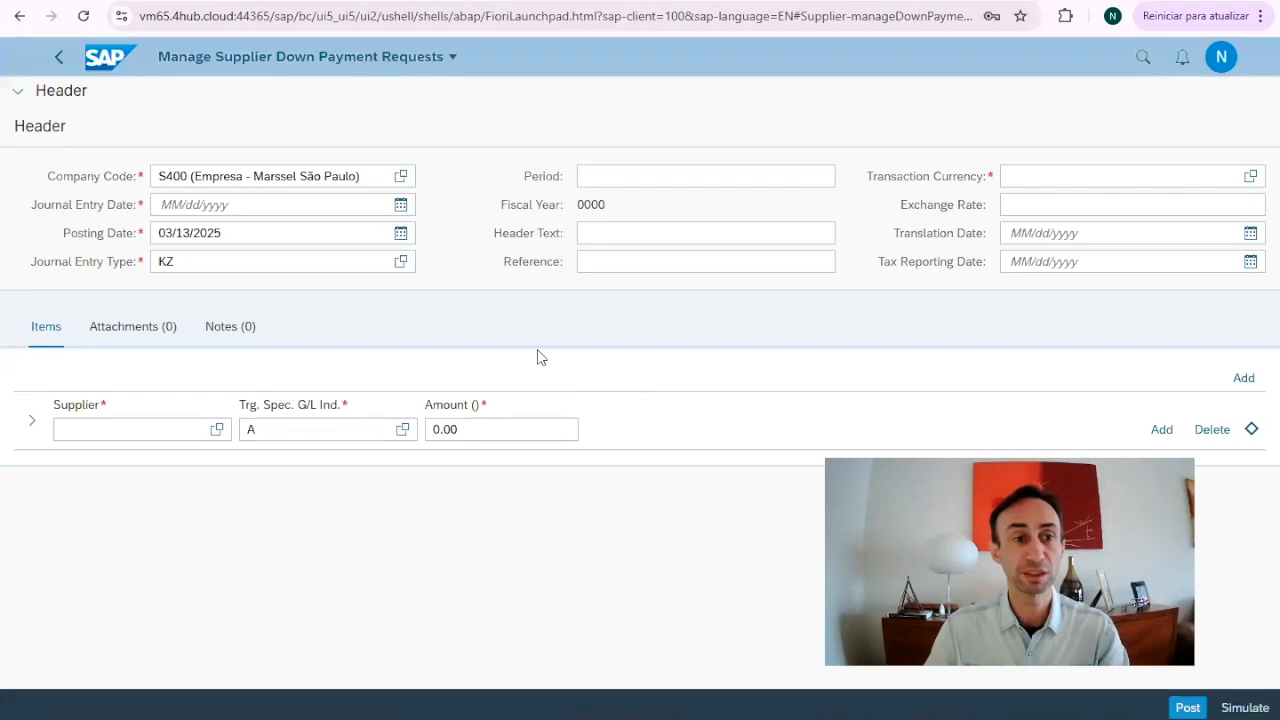
- Pick March 13, 2025 as journal entry date and browse entry types, keeping KZ
click(400, 205)
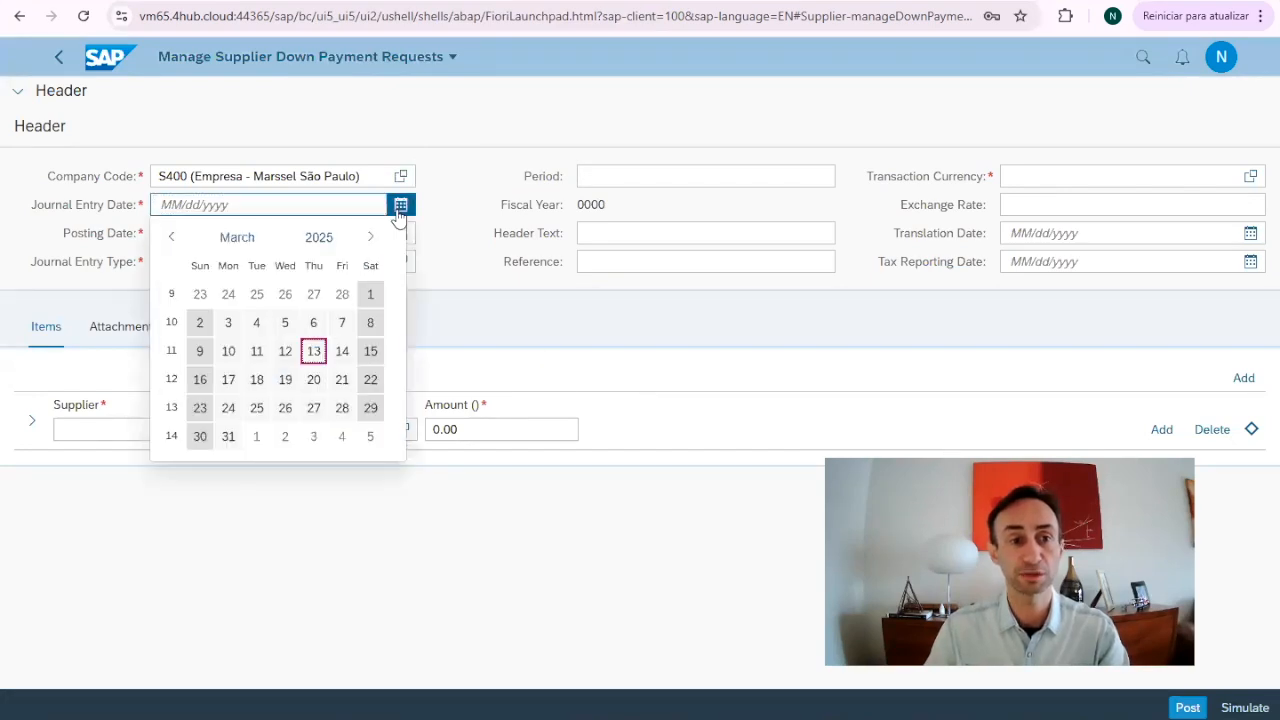
click(313, 351)
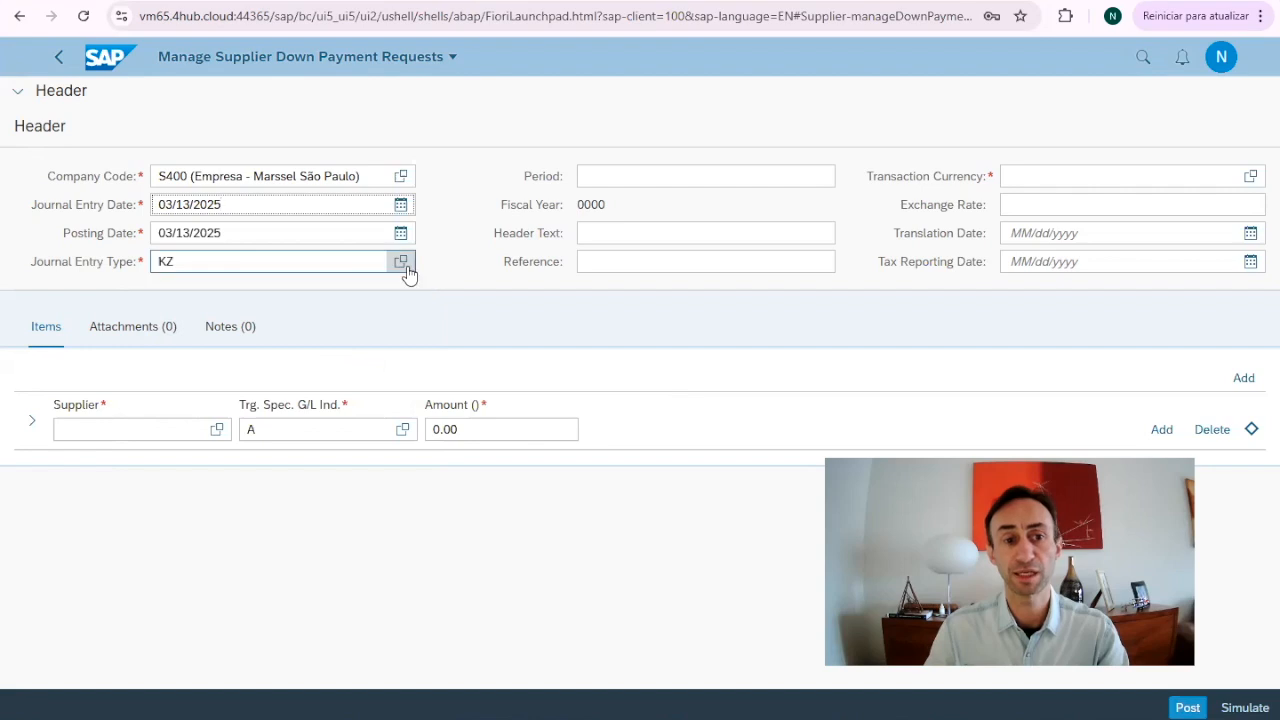
click(401, 261)
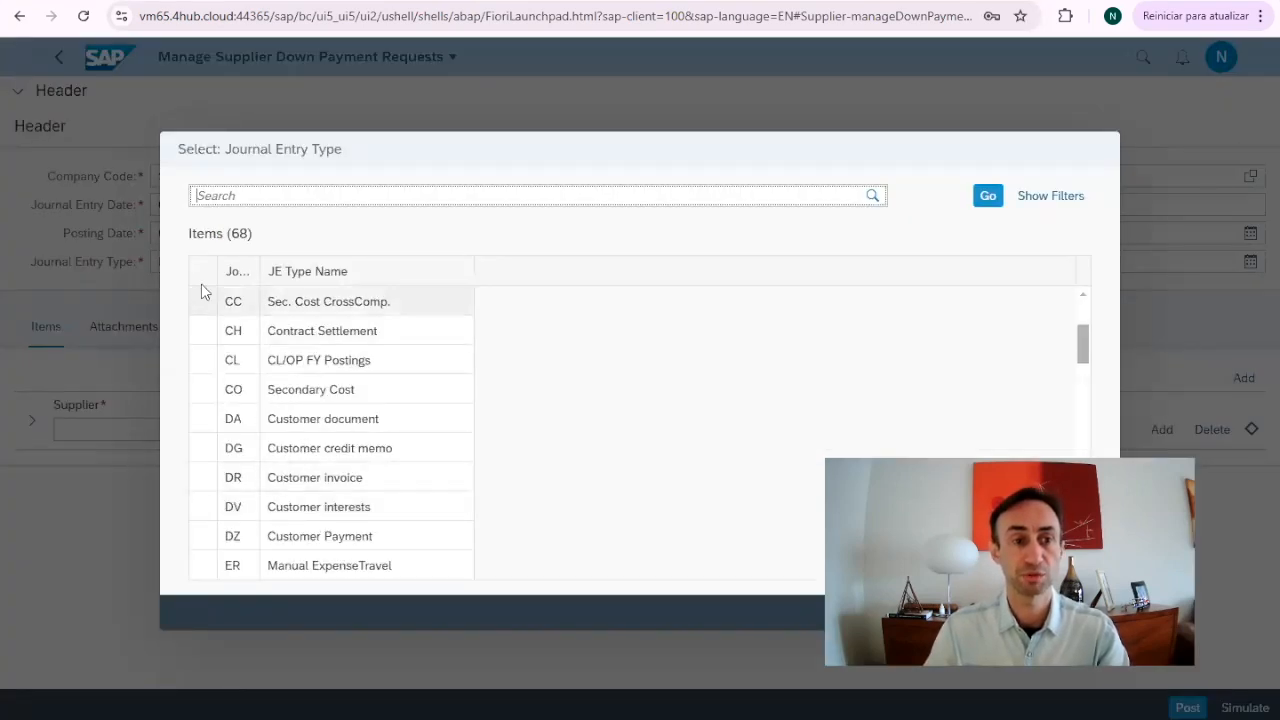
scroll(down, 3)
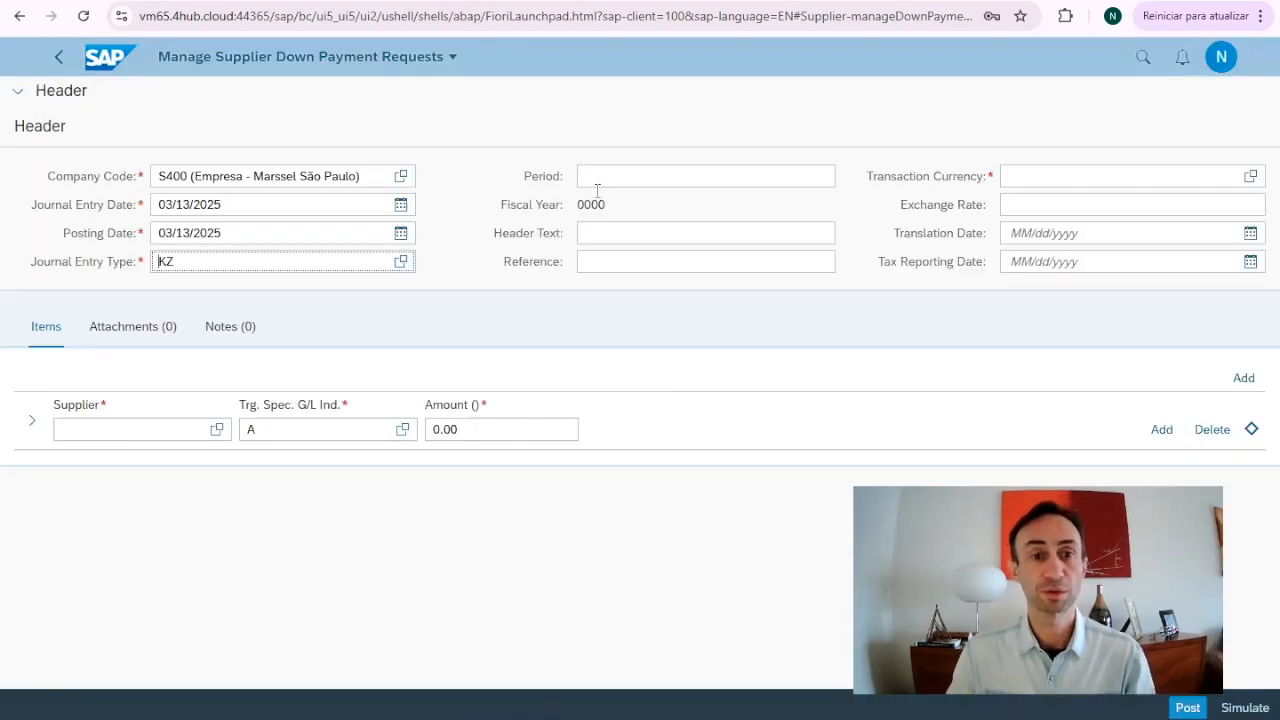
- Fill header text SAP4ALL, reference YOUTUBE VIDEO, and currency BRL (Brazilian Real)
click(705, 232)
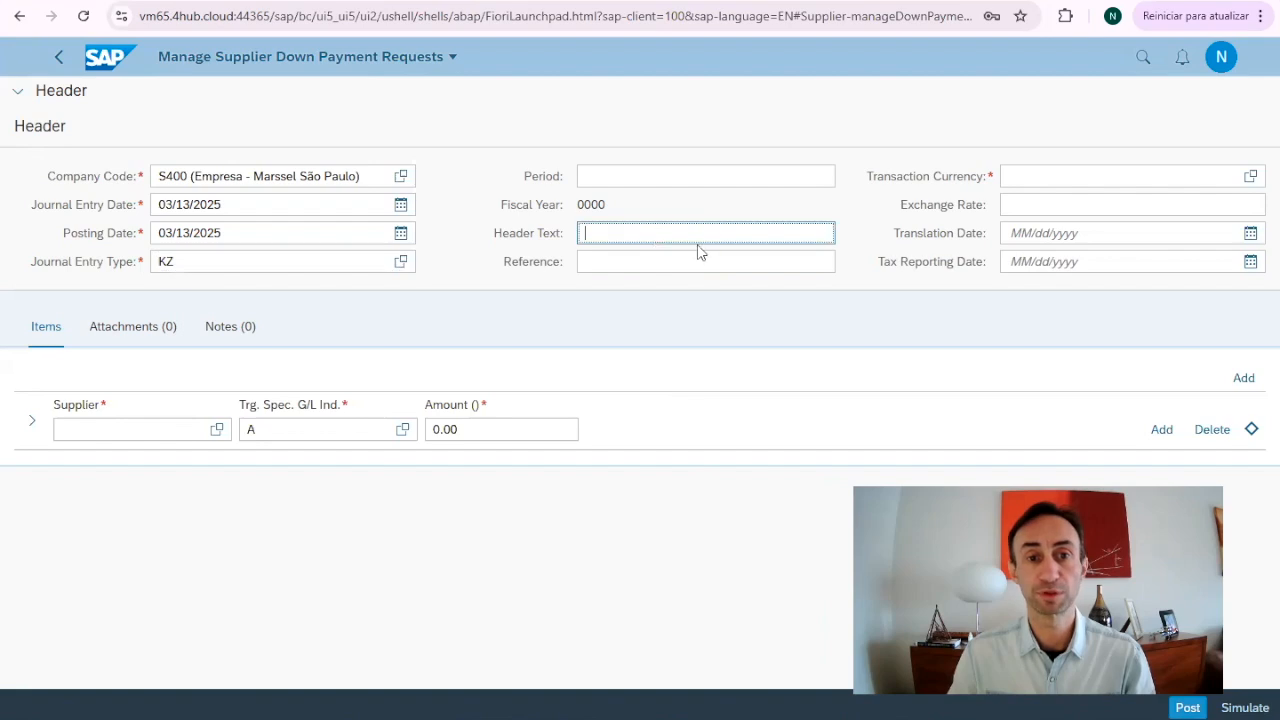
text(SAP4ALL)
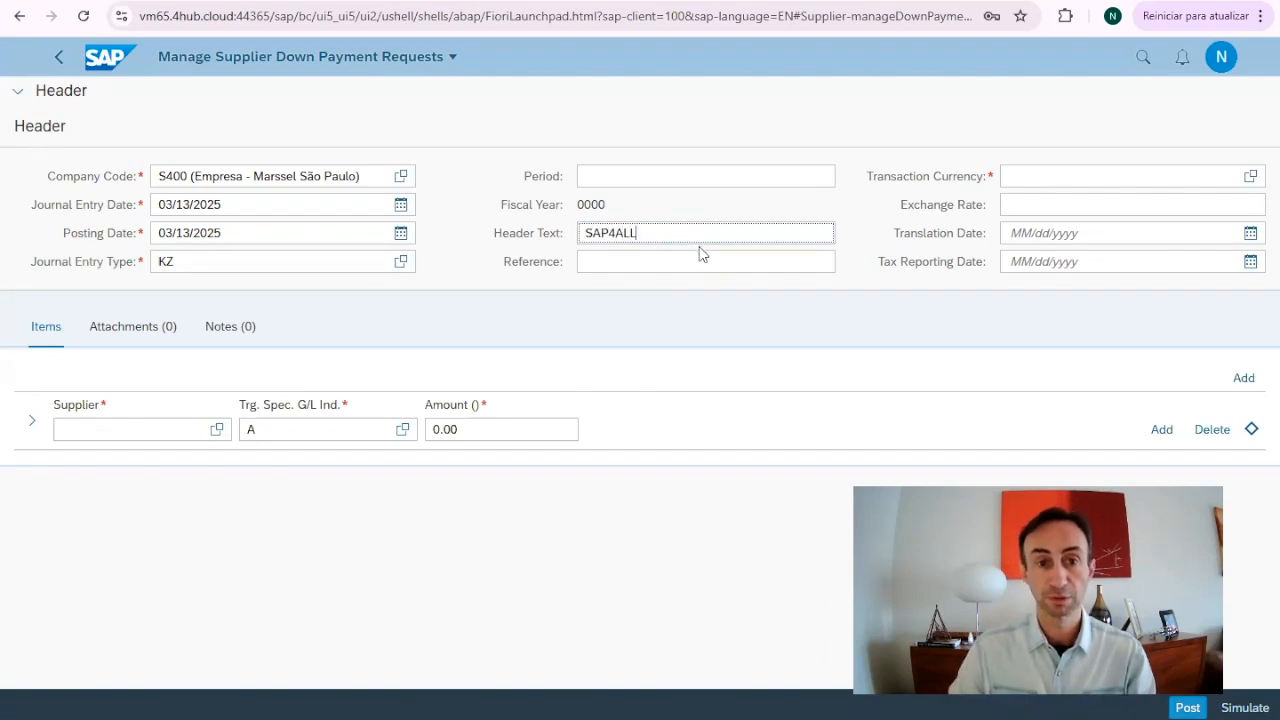
click(705, 261)
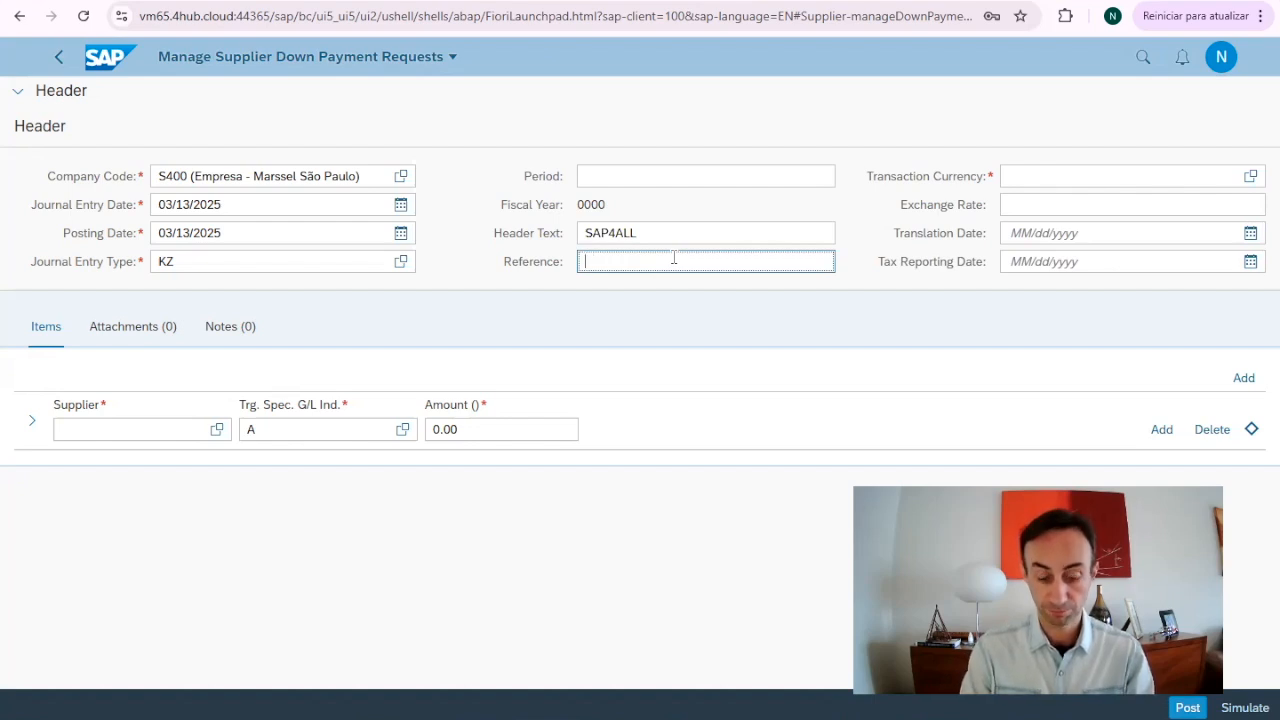
text(Youtube)
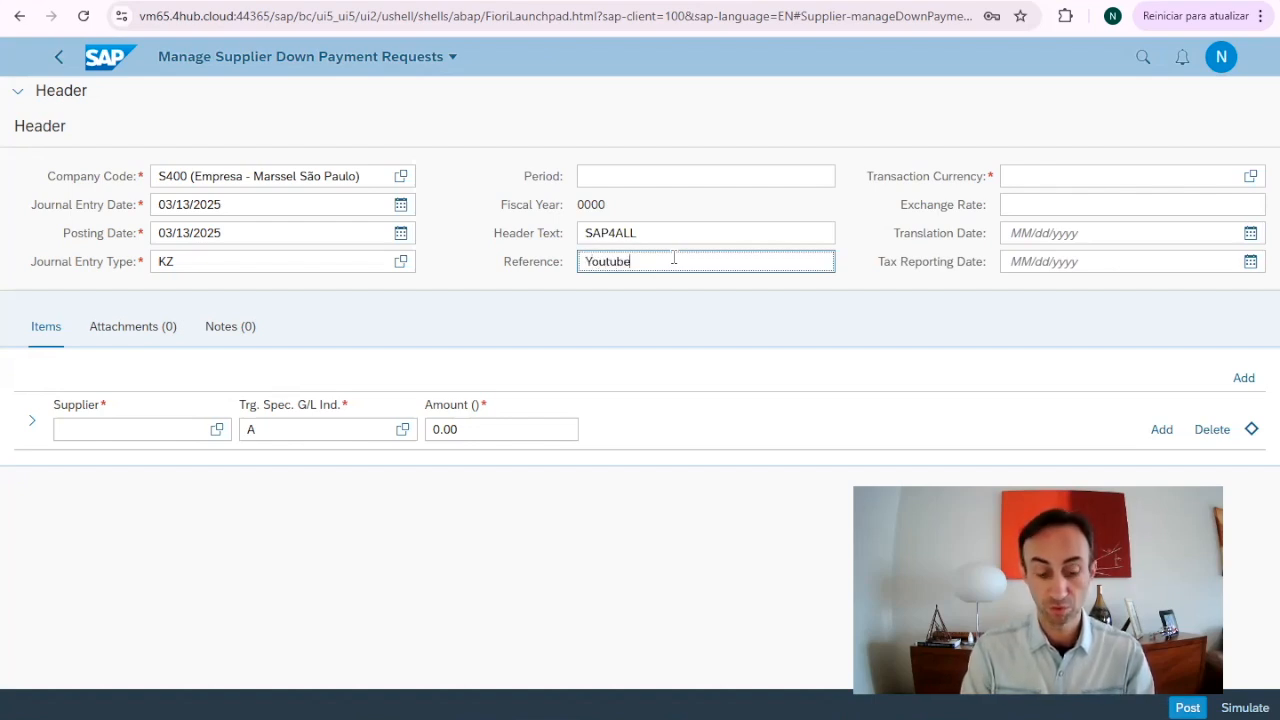
text(Video)
click(1132, 176)
text(B)
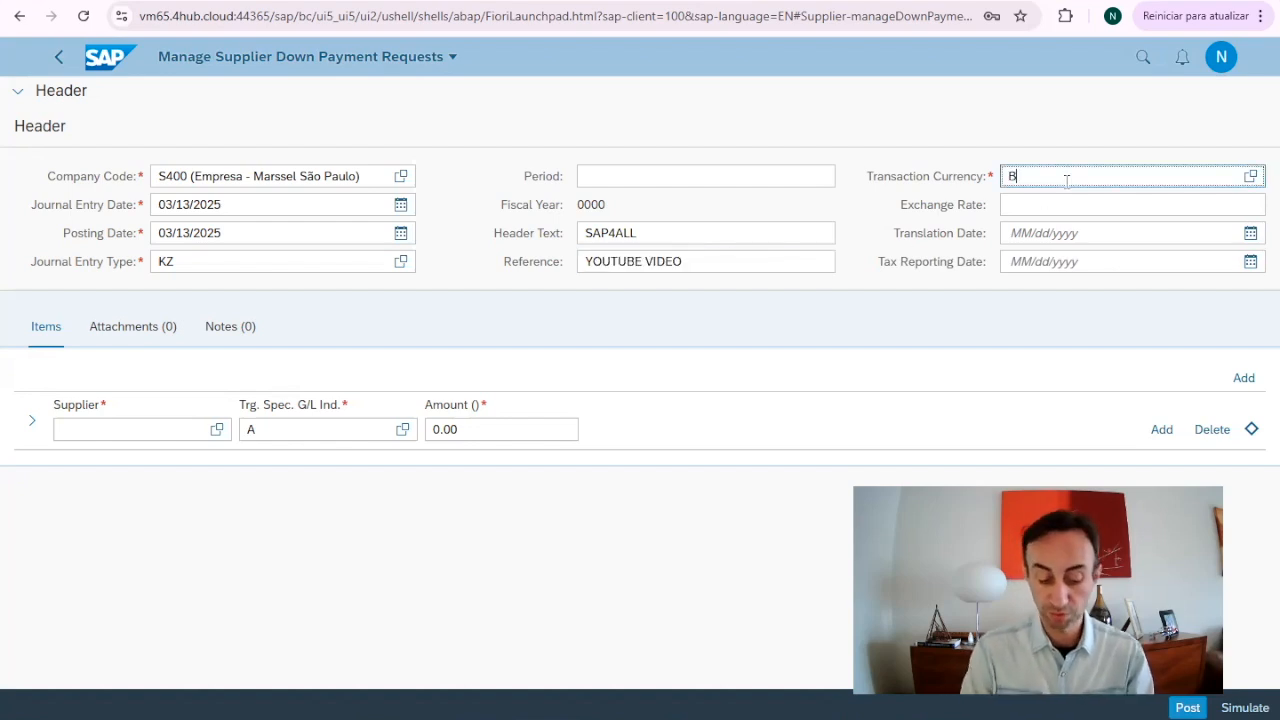
text(RL)
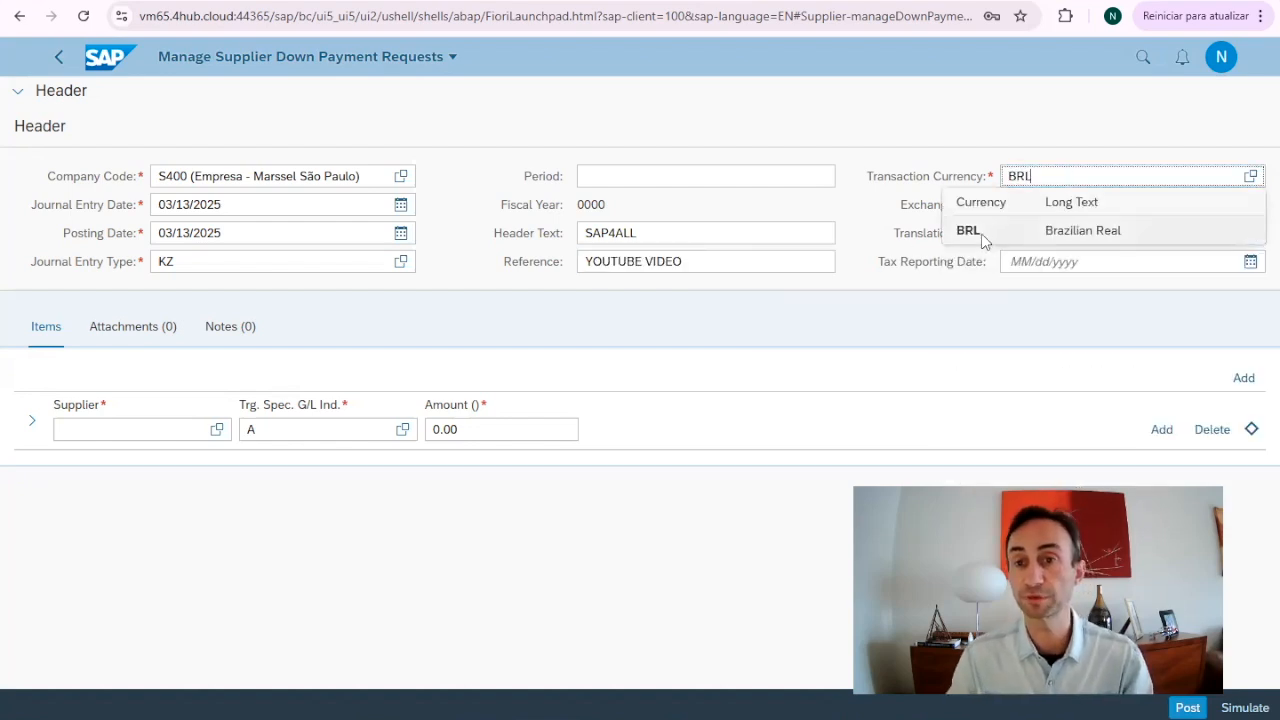
click(967, 230)
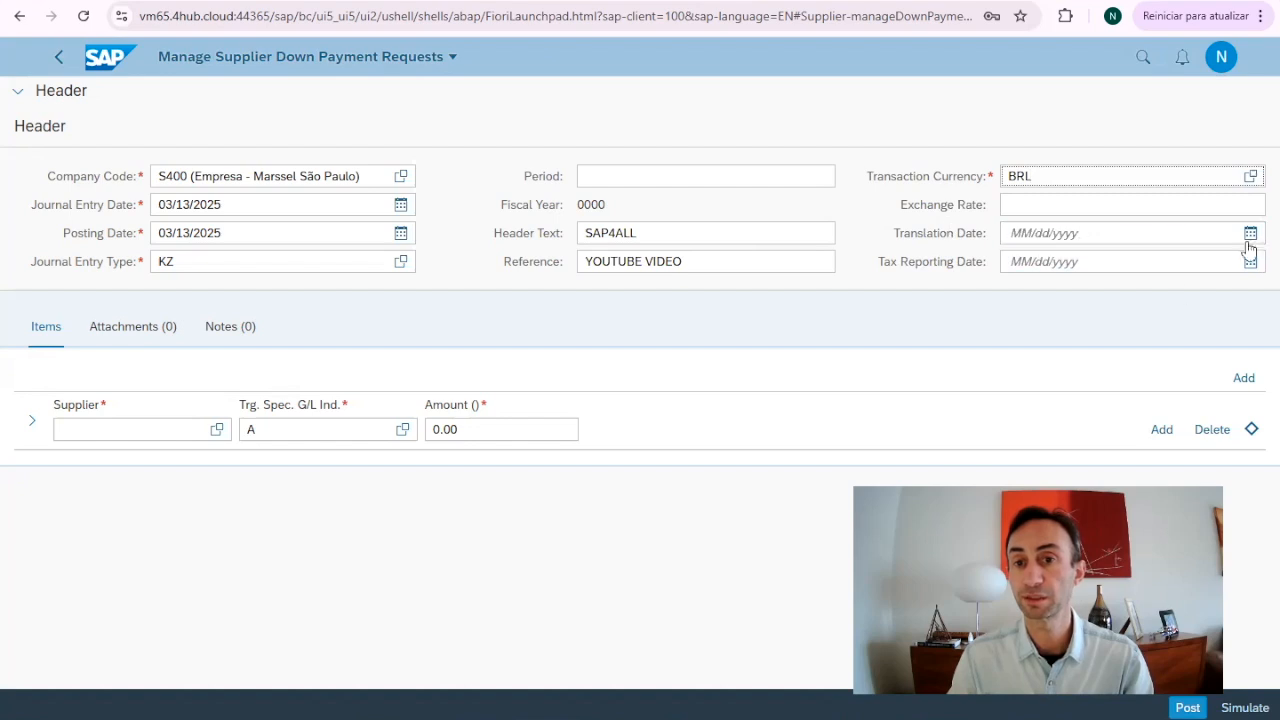
mouse_move(910, 243)
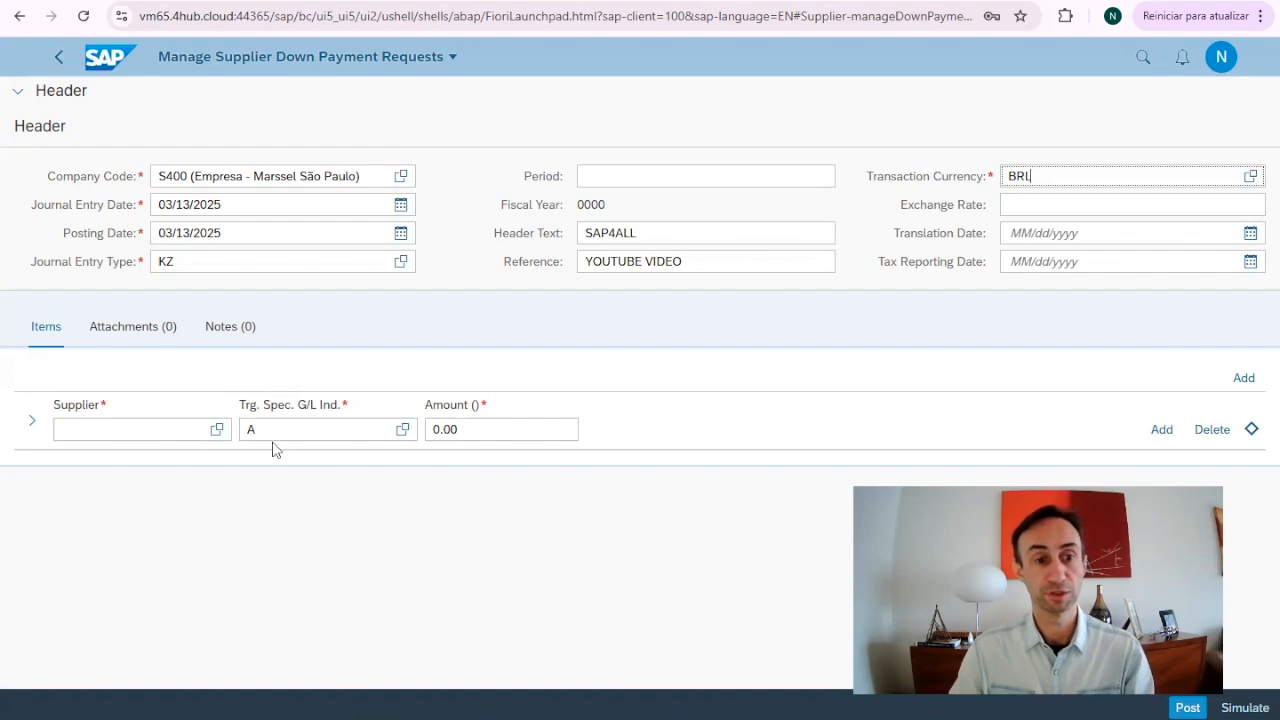
click(320, 429)
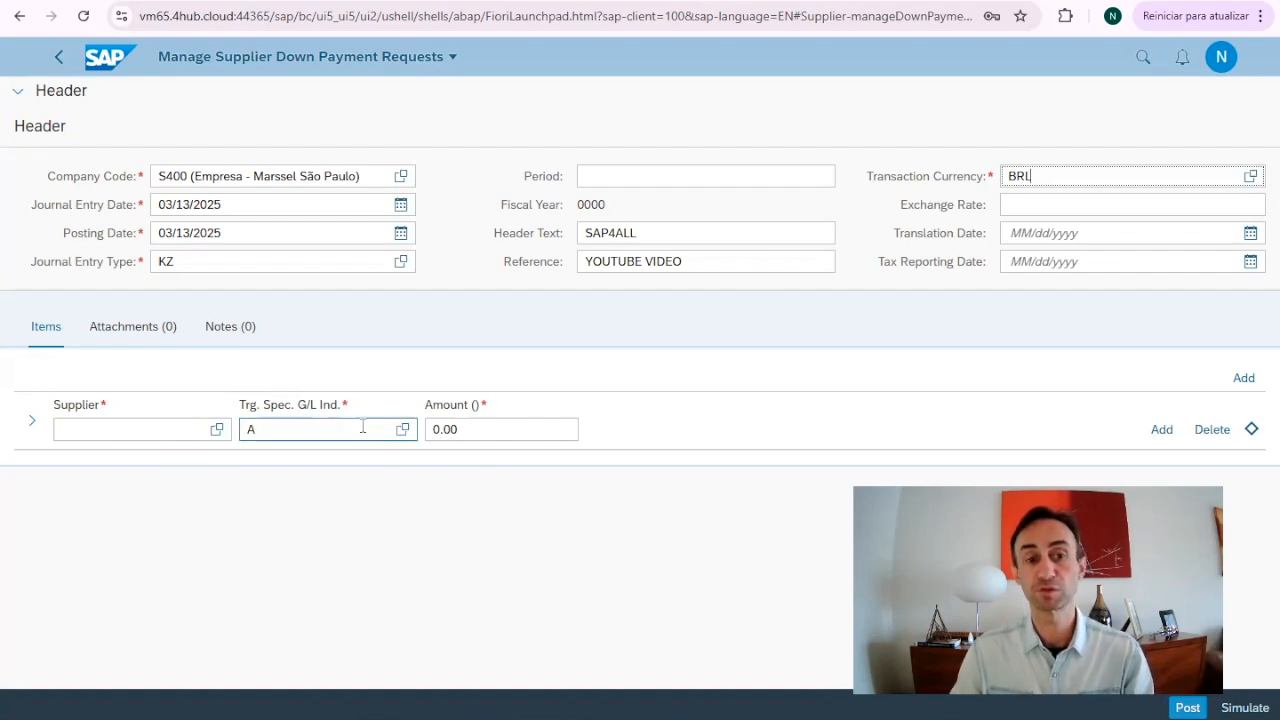
click(402, 429)
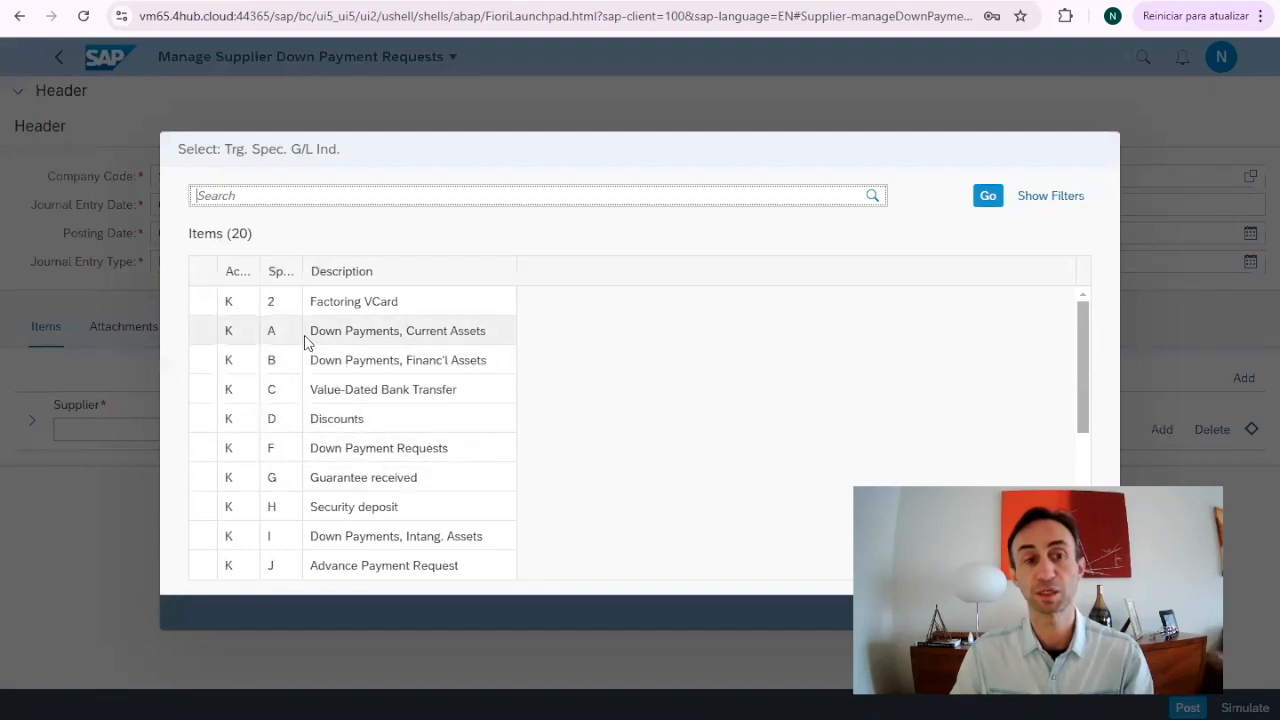
click(397, 330)
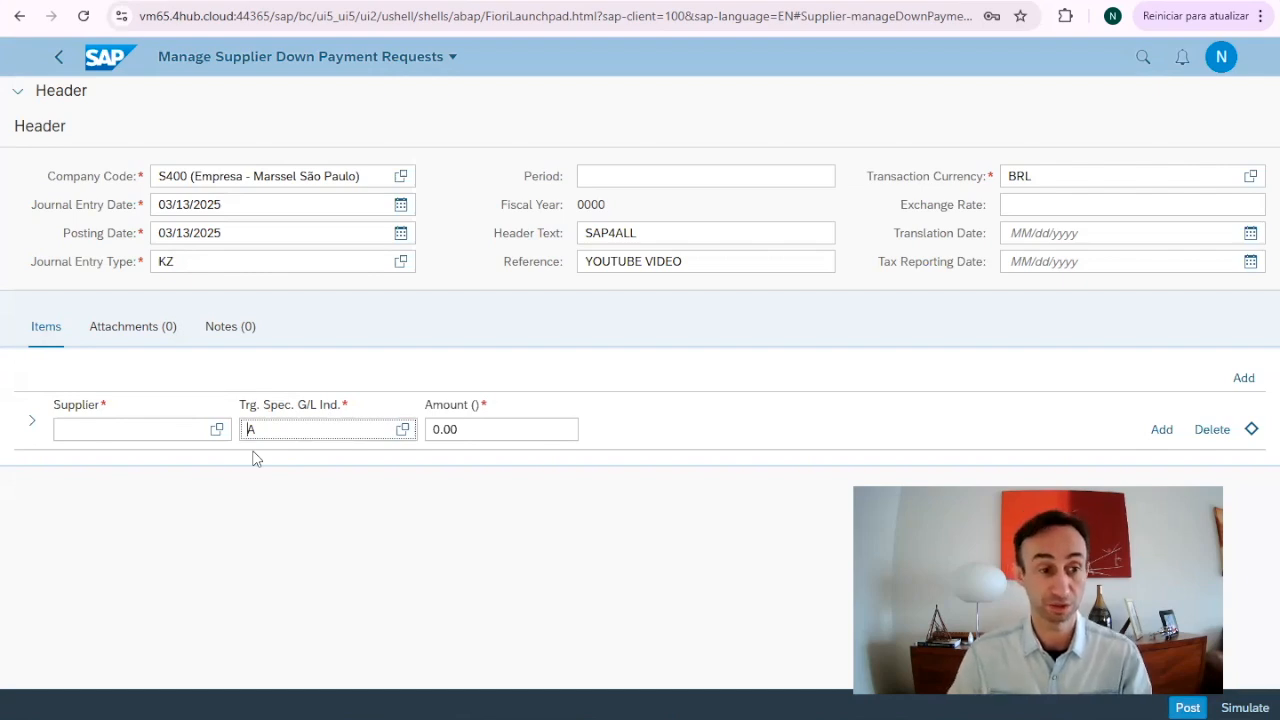
- Enter supplier 1000497 on the item line and an amount of 900
click(135, 429)
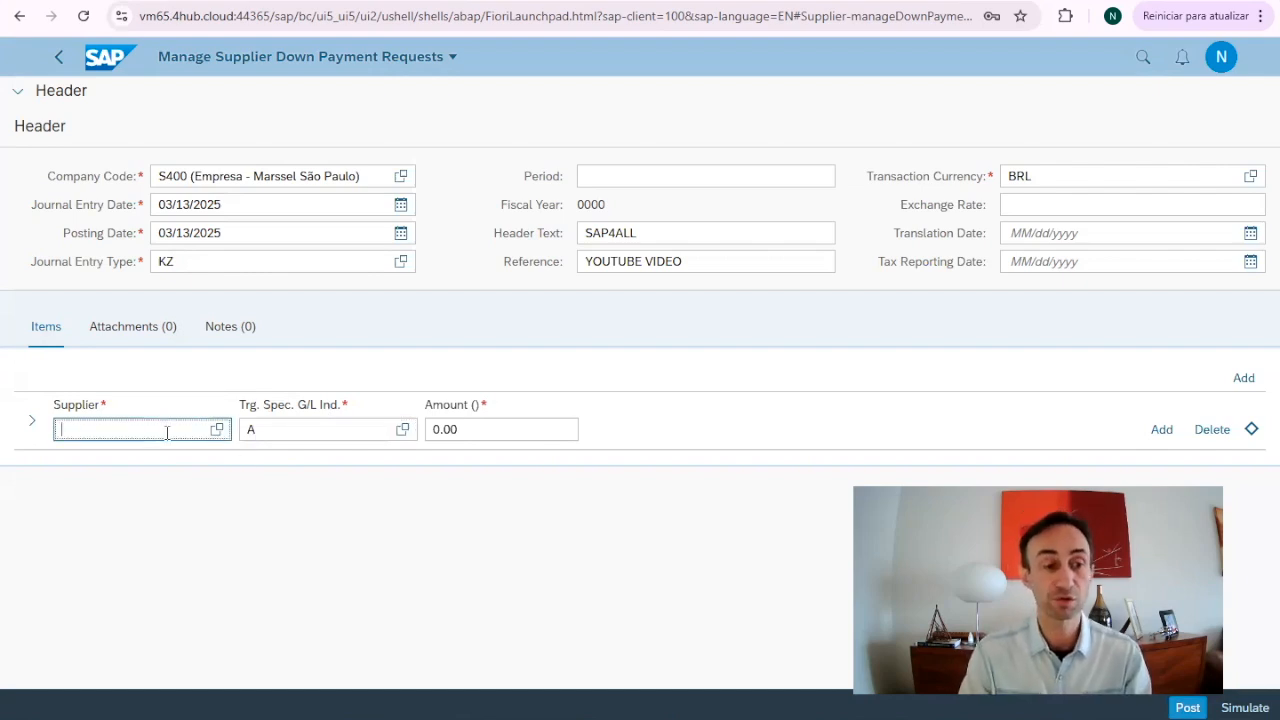
text(1000947)
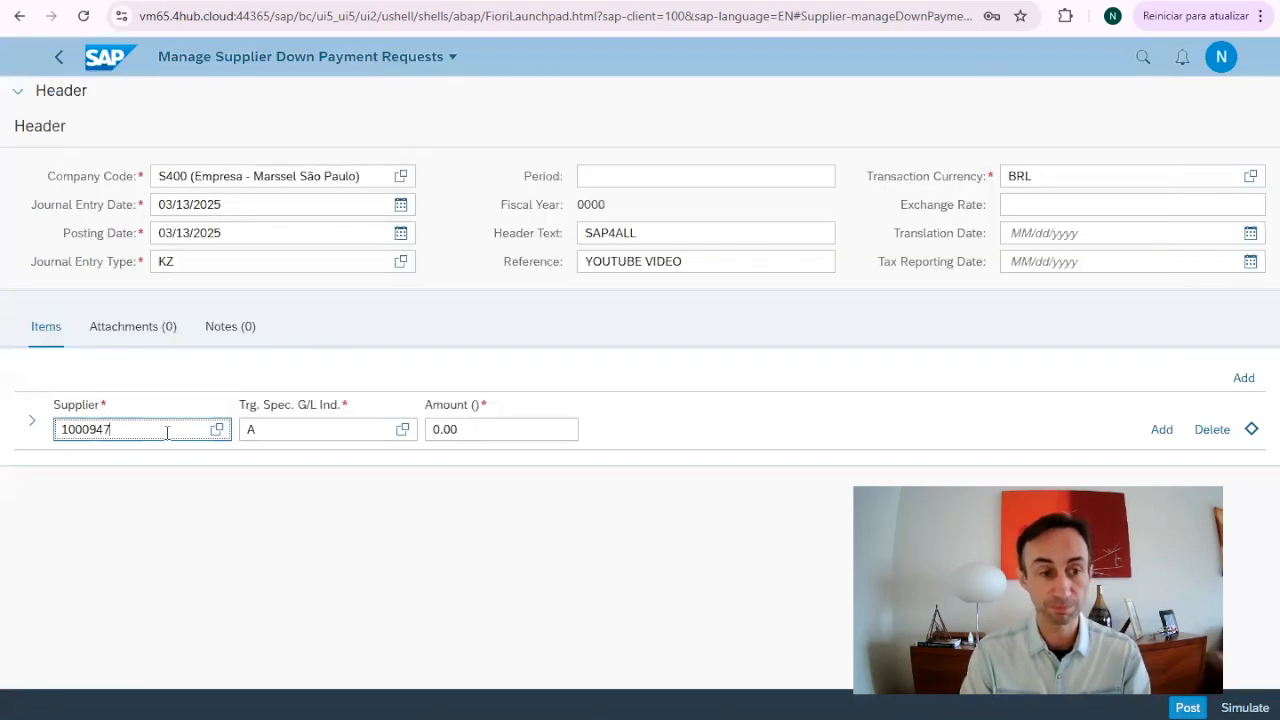
text(1000497)
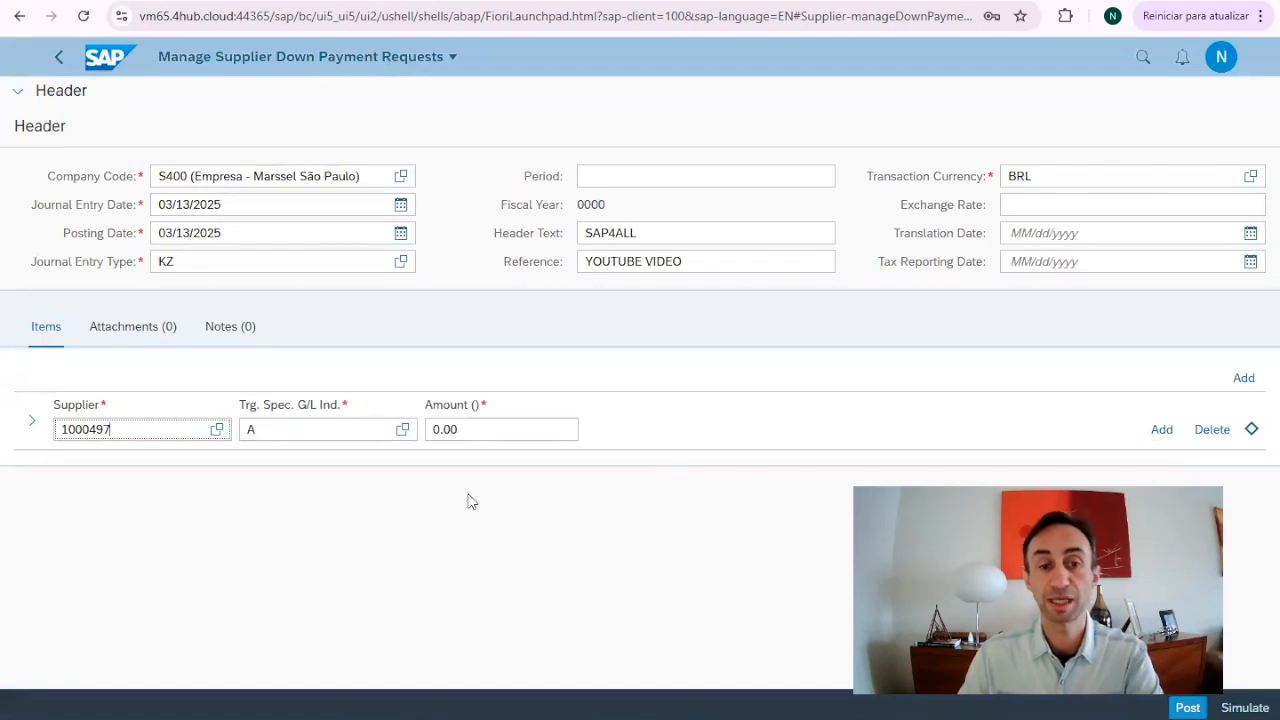
click(501, 429)
text(900)
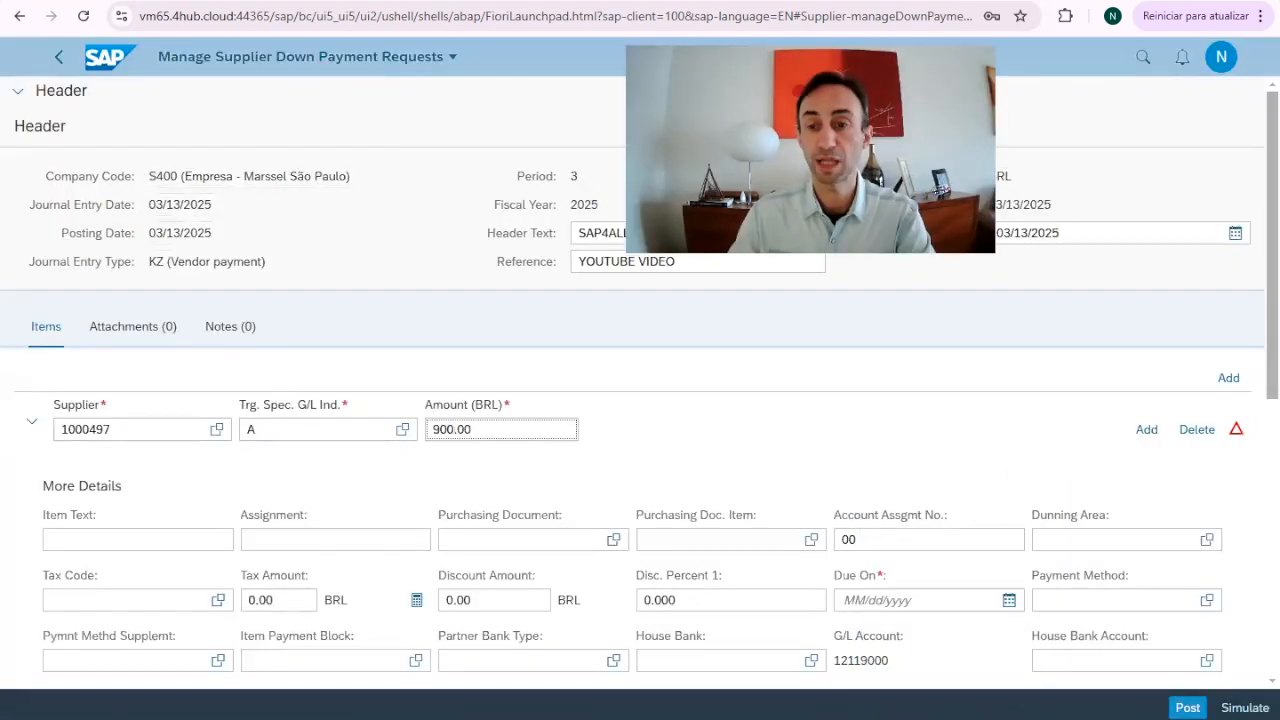
- Set the item's due date to 03/13/2025 and house bank account BE014/BB002
scroll(down, 3)
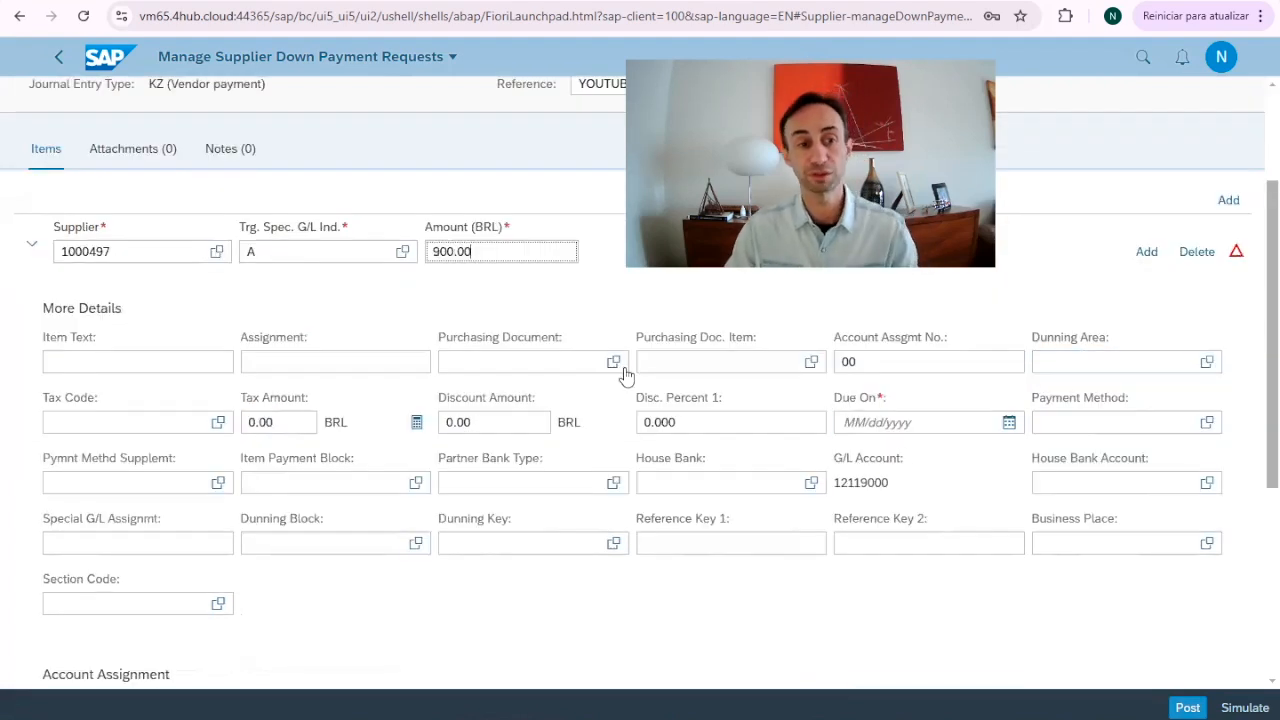
scroll(down, 3)
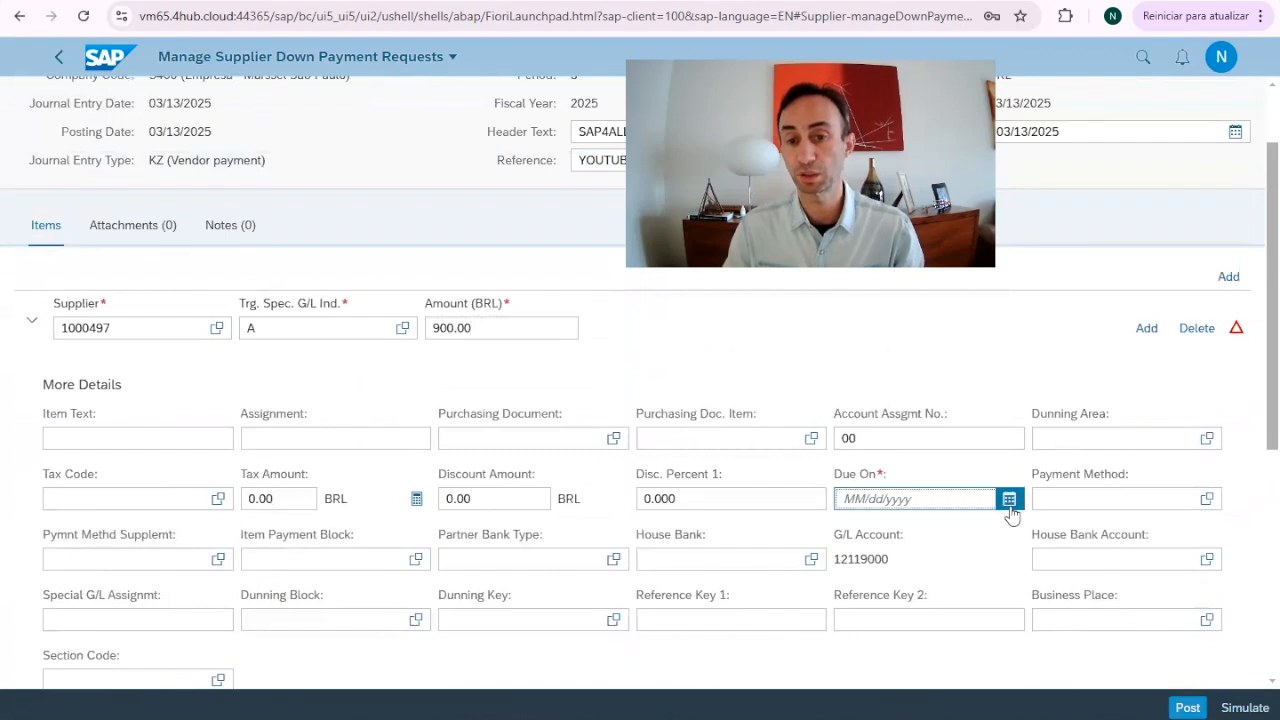
text(03/13/2025)
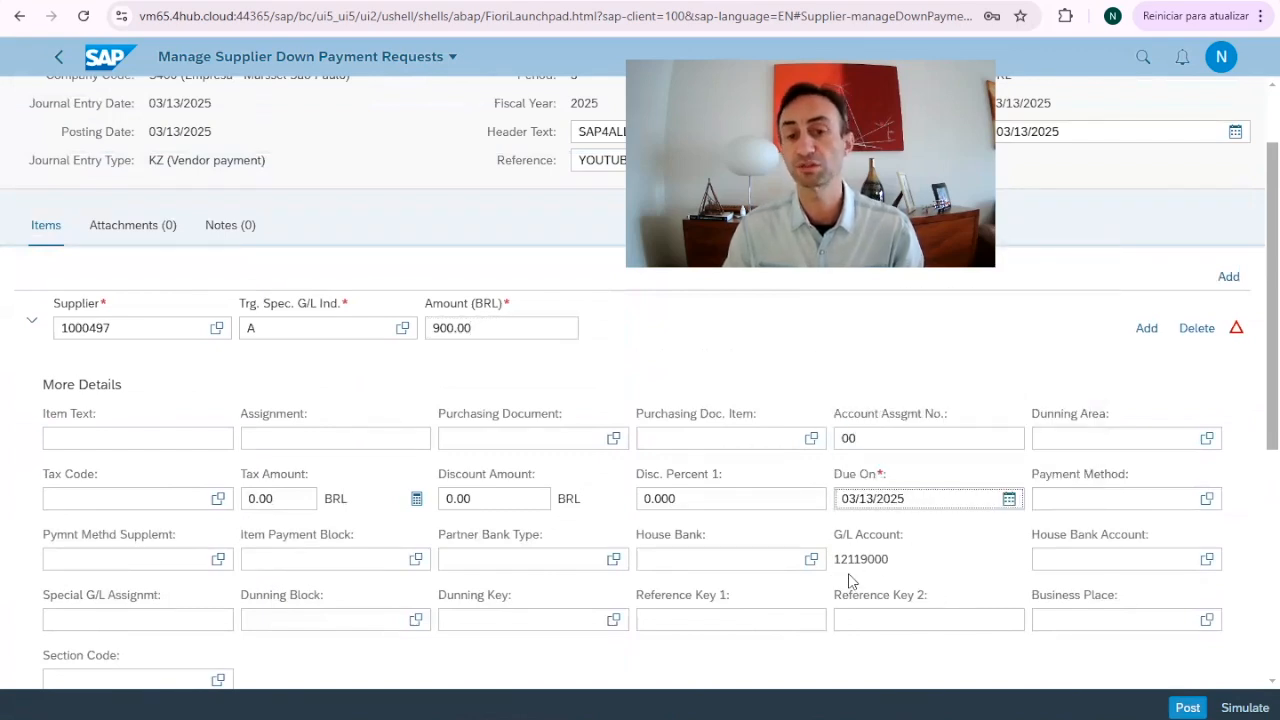
mouse_move(205, 365)
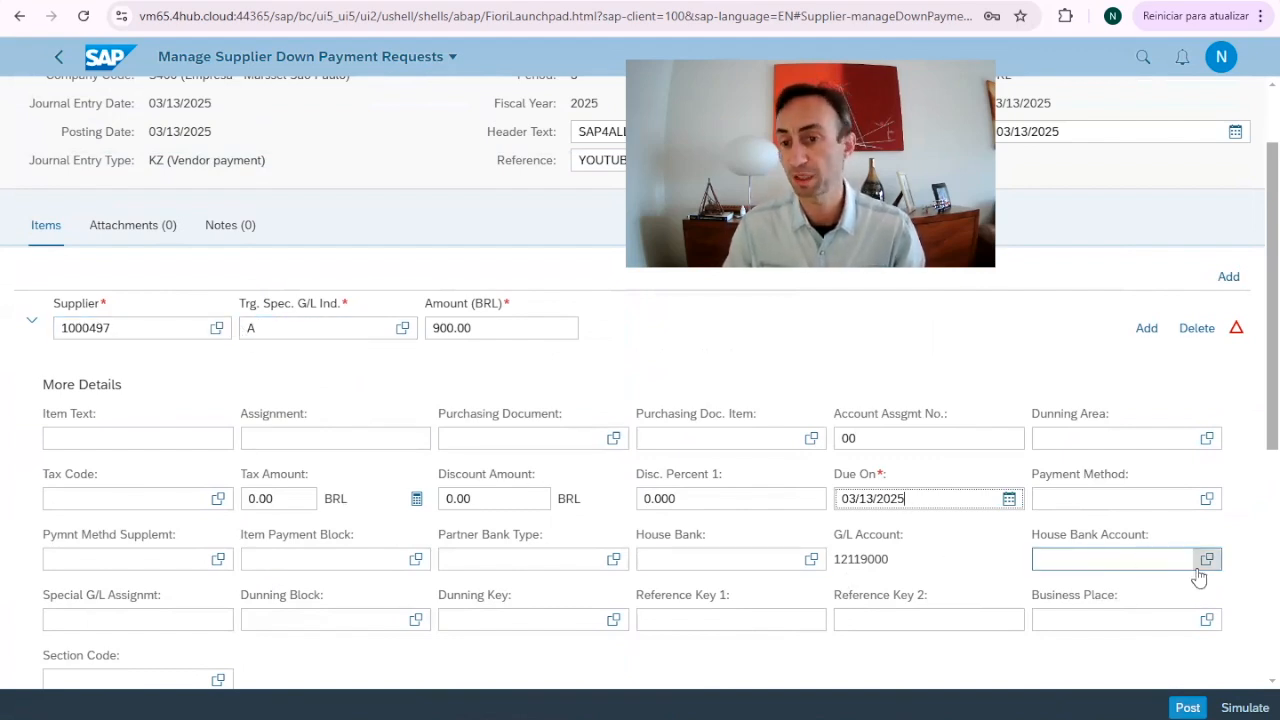
click(1207, 558)
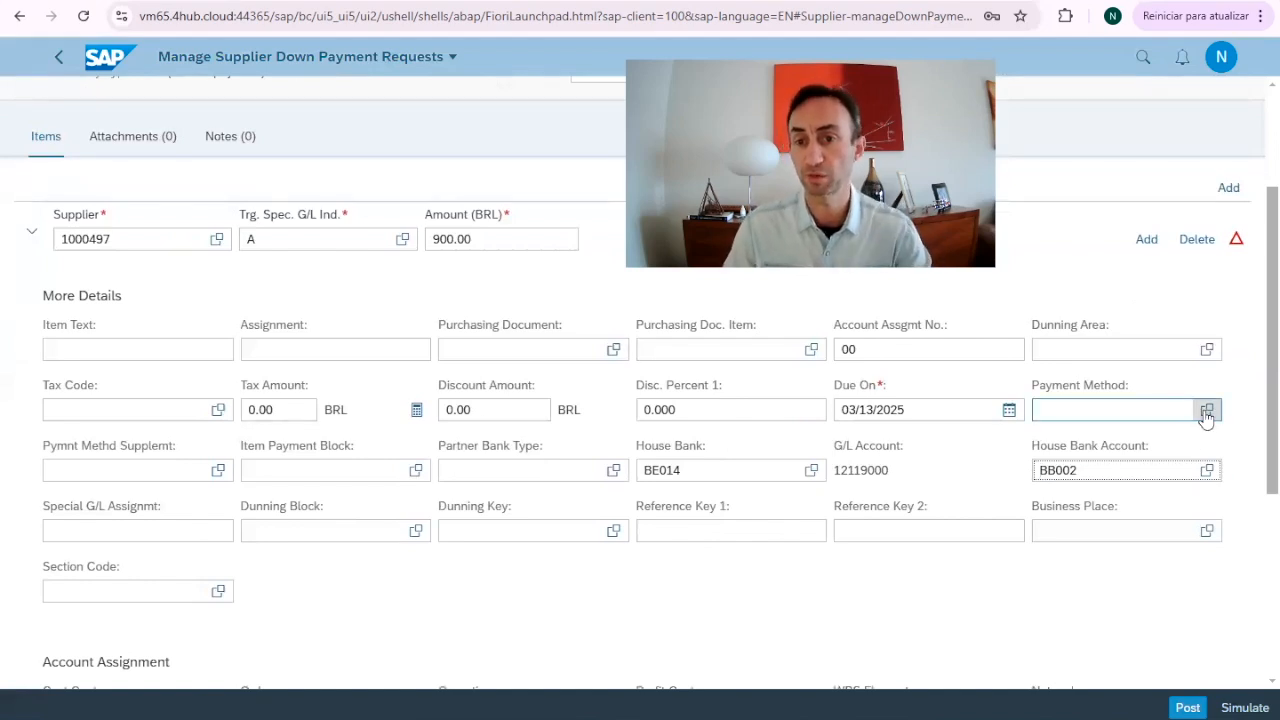
- Choose payment method U and enter item text Youtube Video
click(1207, 409)
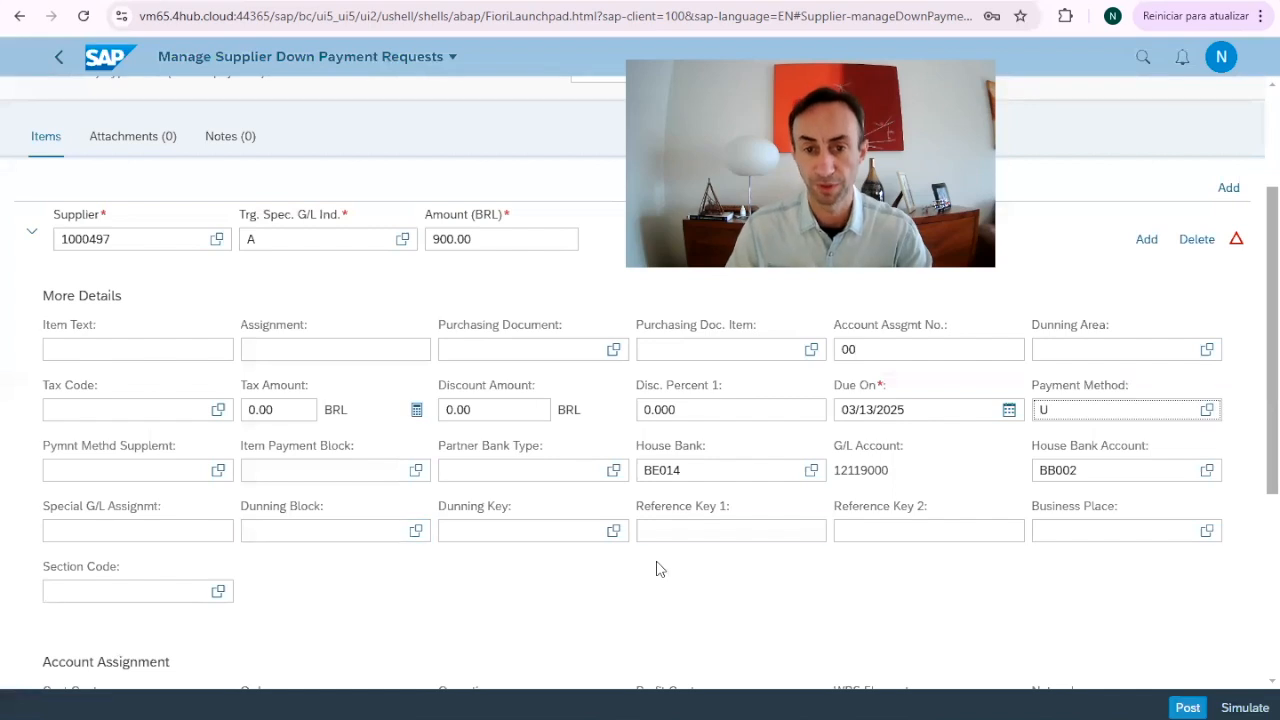
mouse_move(14, 384)
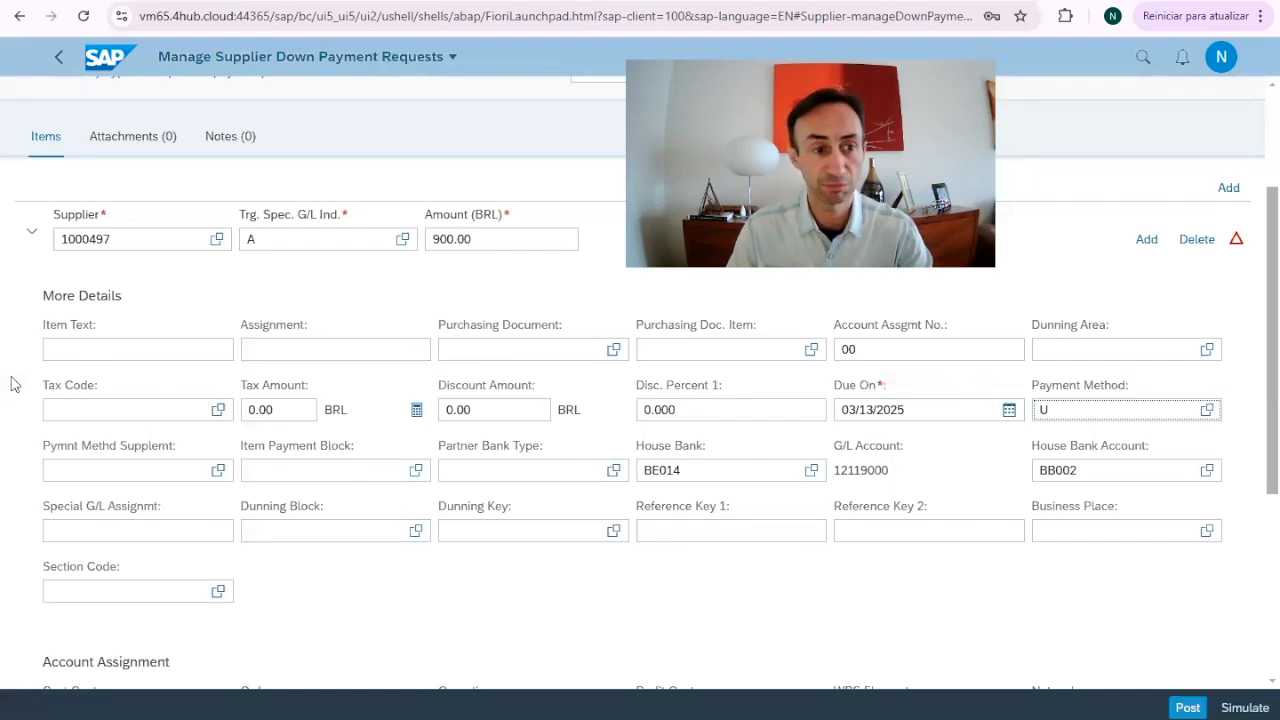
mouse_move(128, 373)
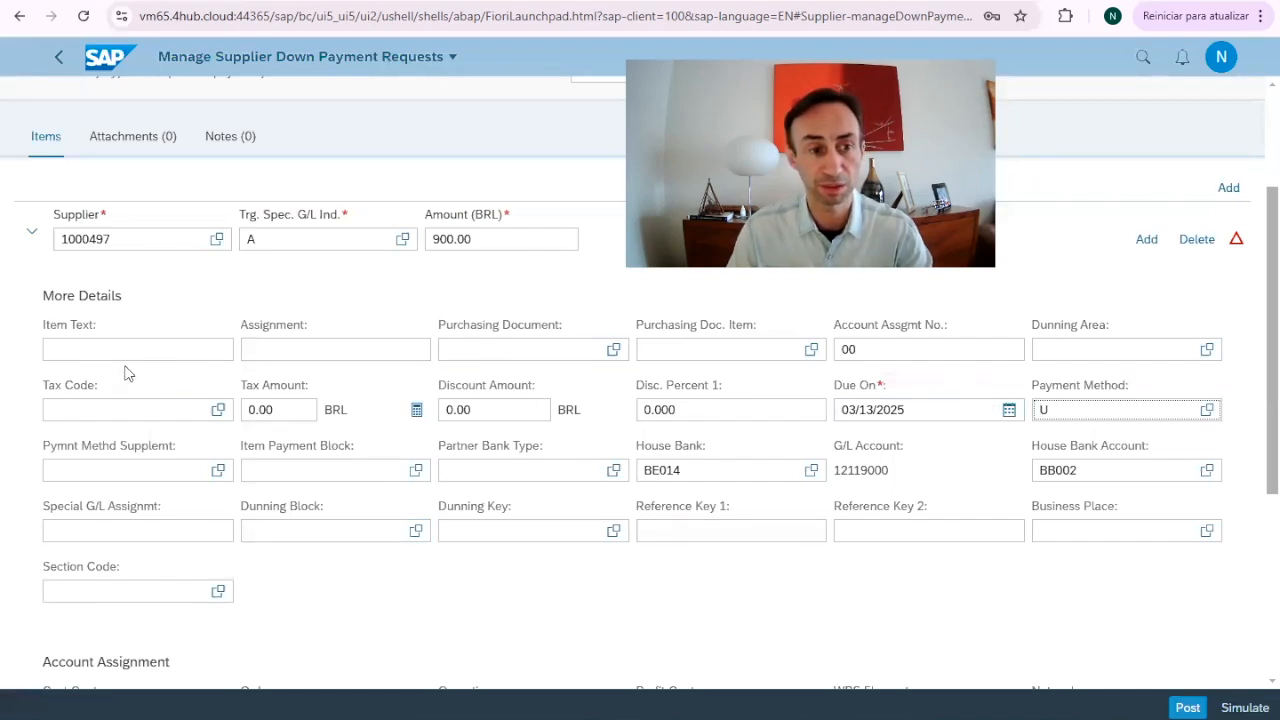
click(137, 349)
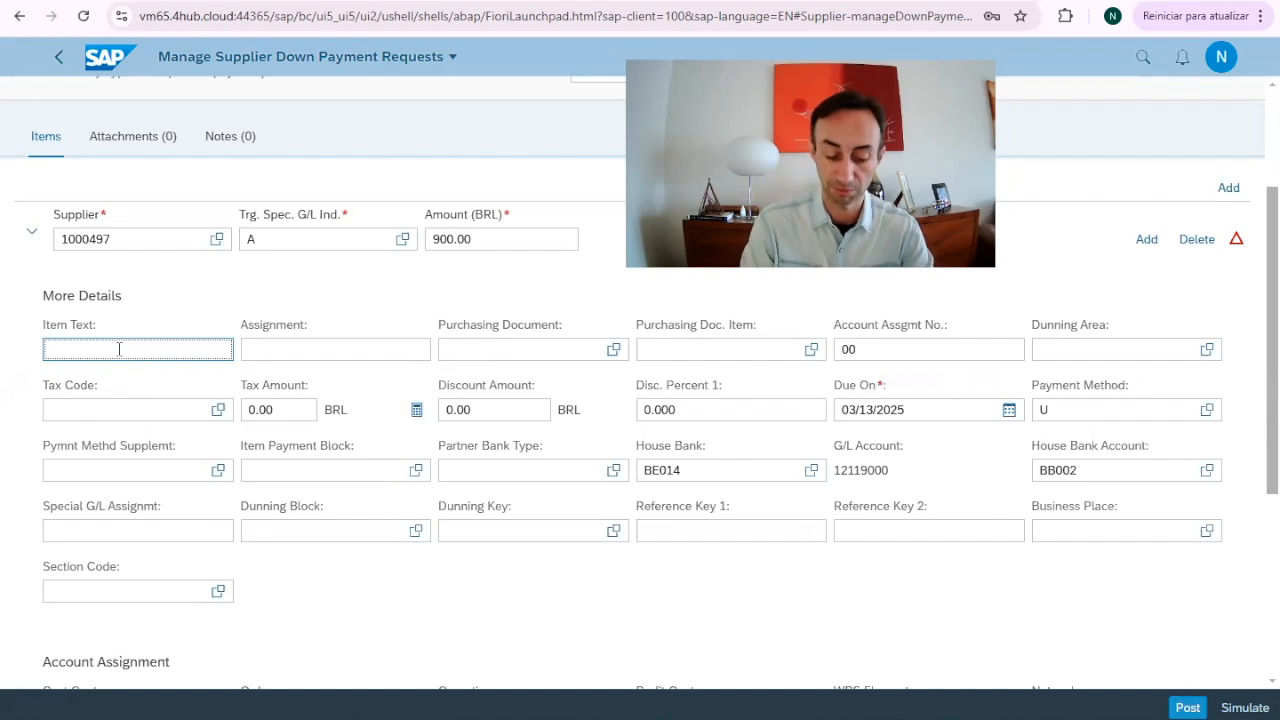
text(Youtube Video)
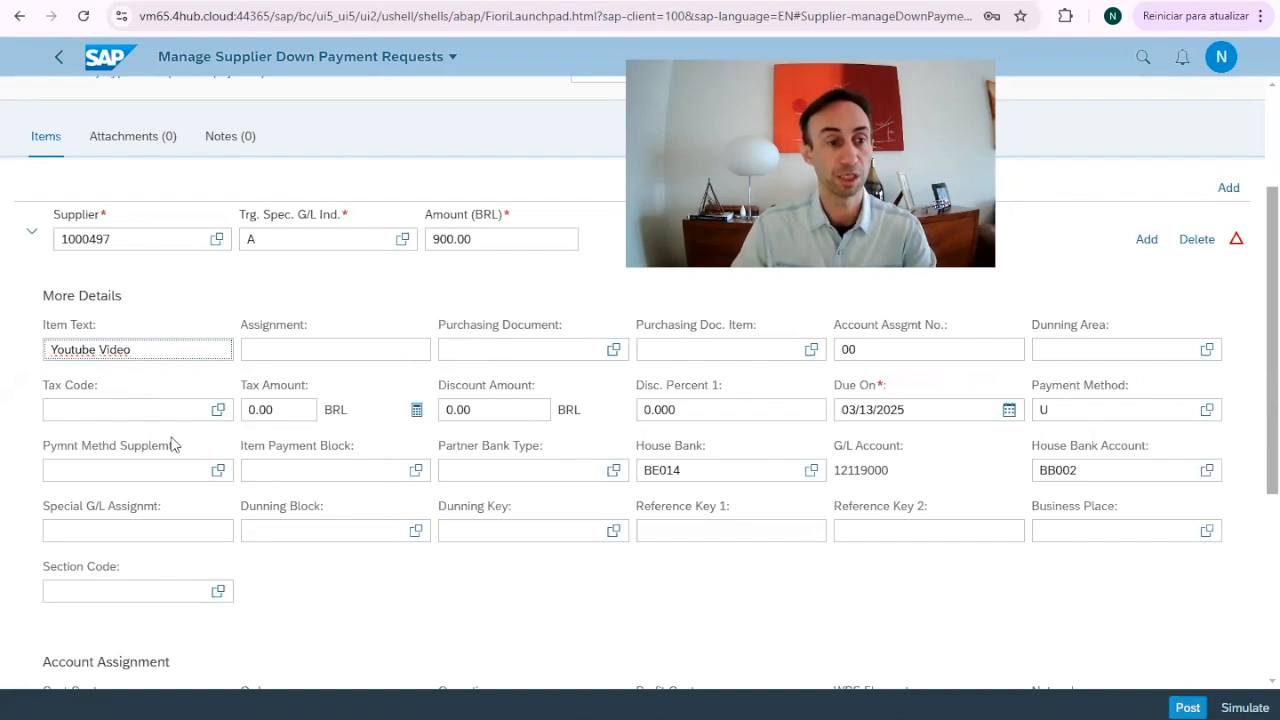
scroll(down, 3)
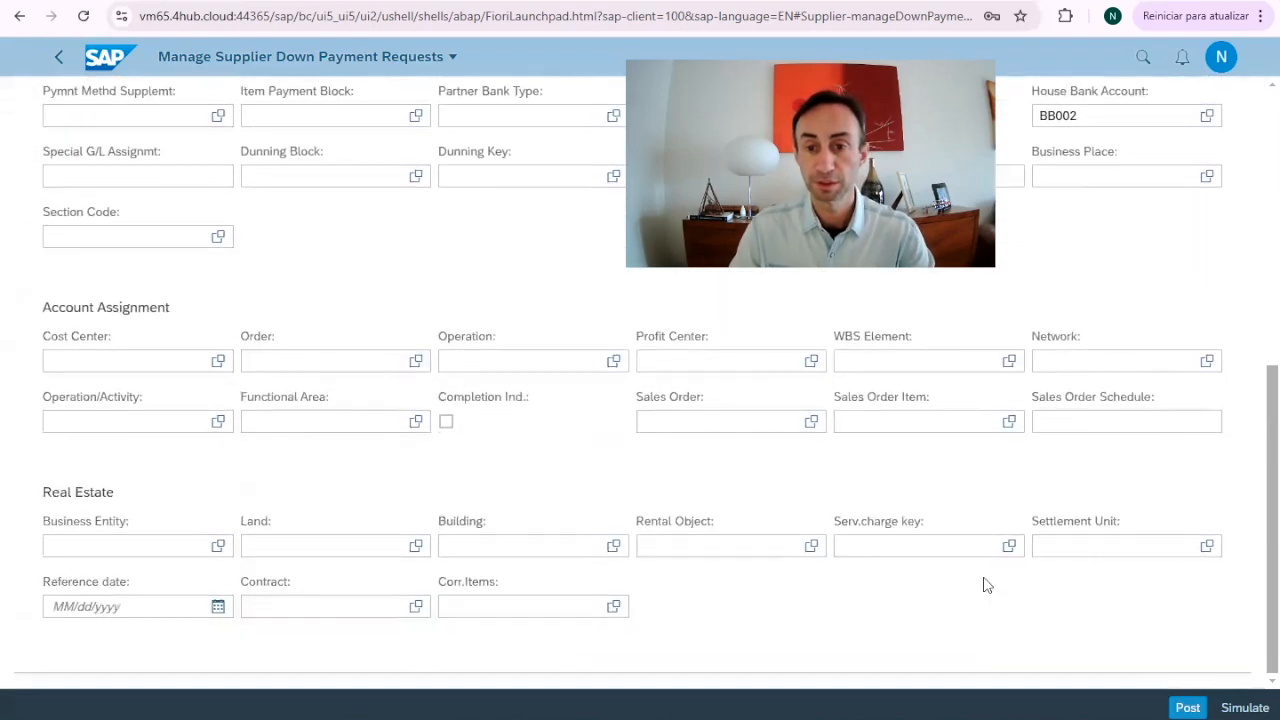
scroll(up, 3)
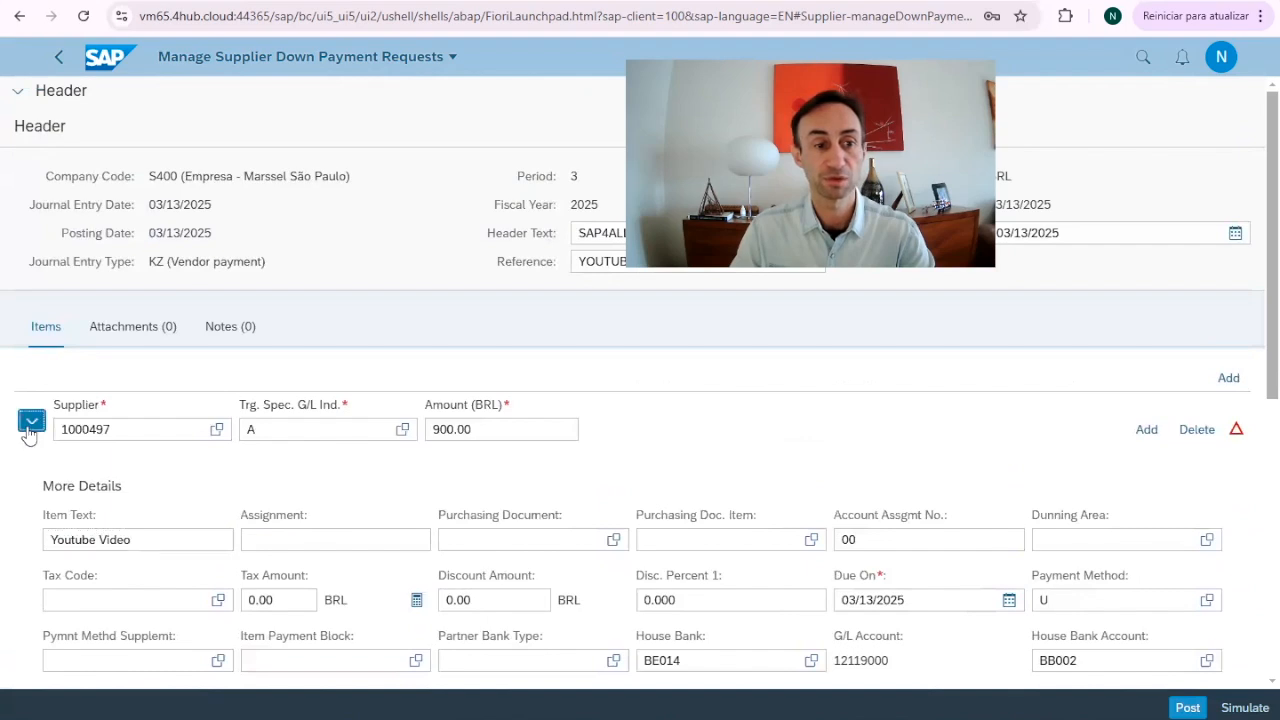
- Collapse the item row, add a blank second line, and simulate the 900.00 BRL request
click(31, 421)
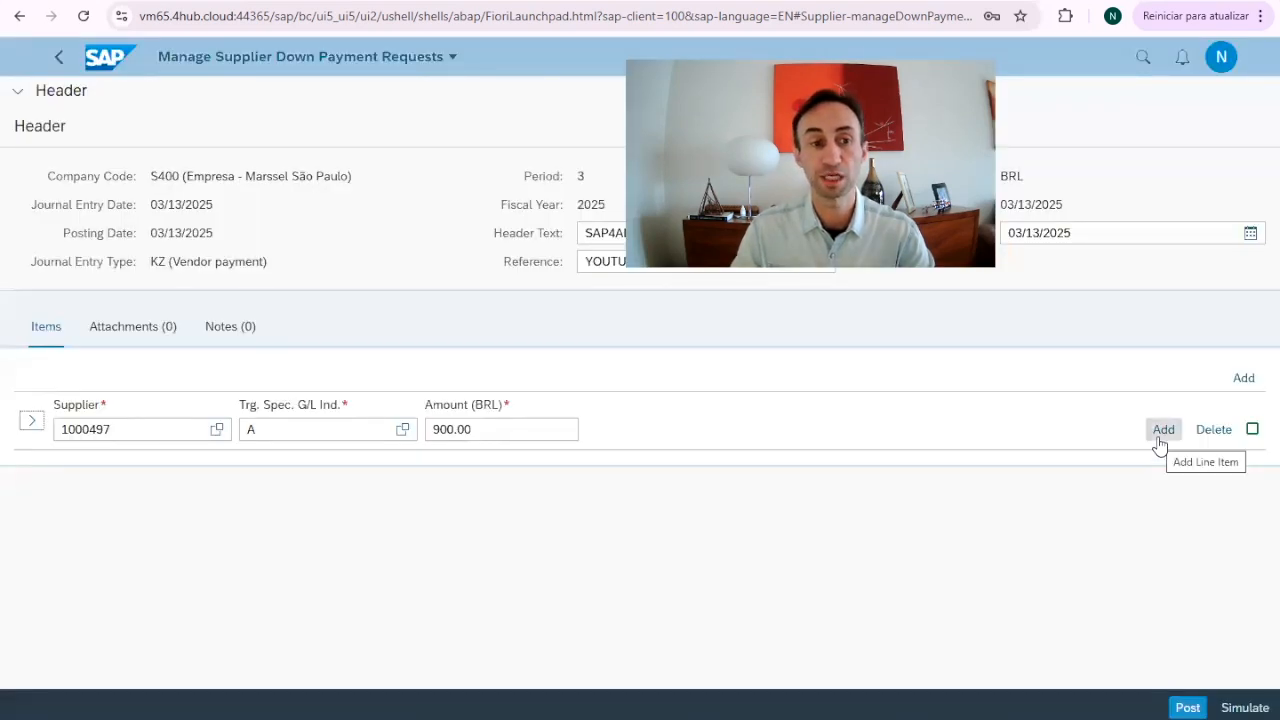
mouse_move(477, 588)
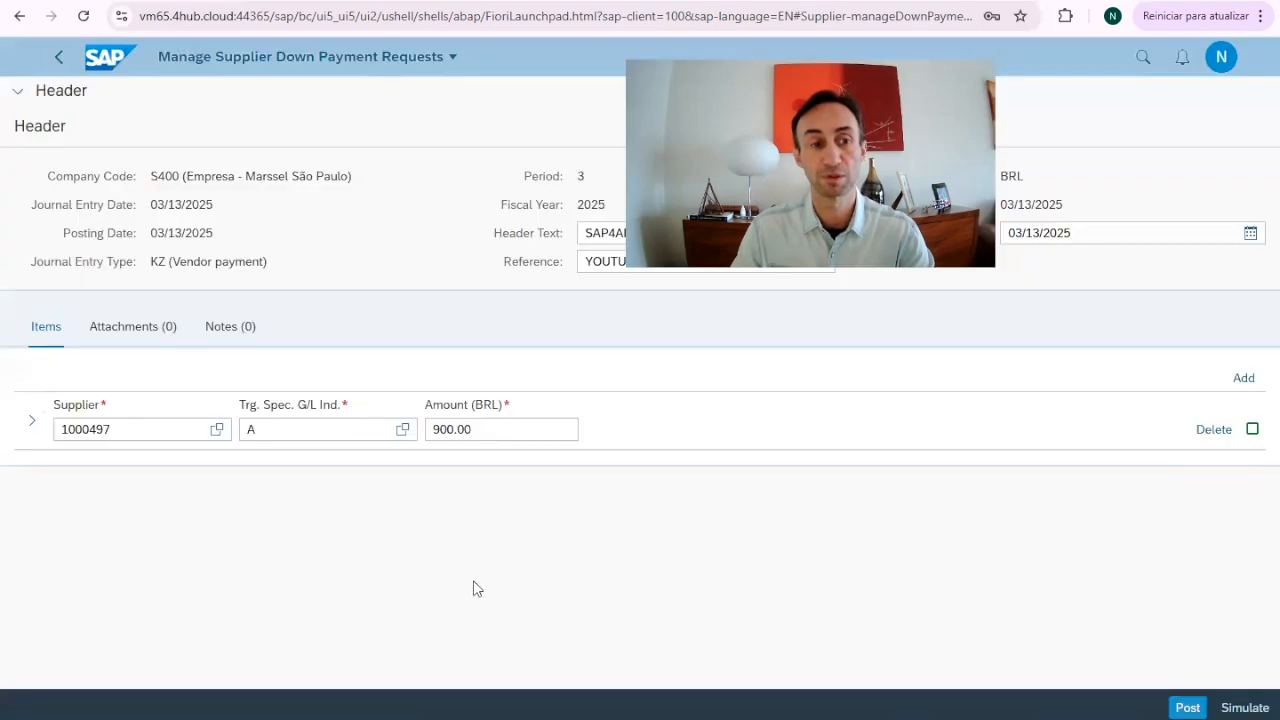
click(1243, 377)
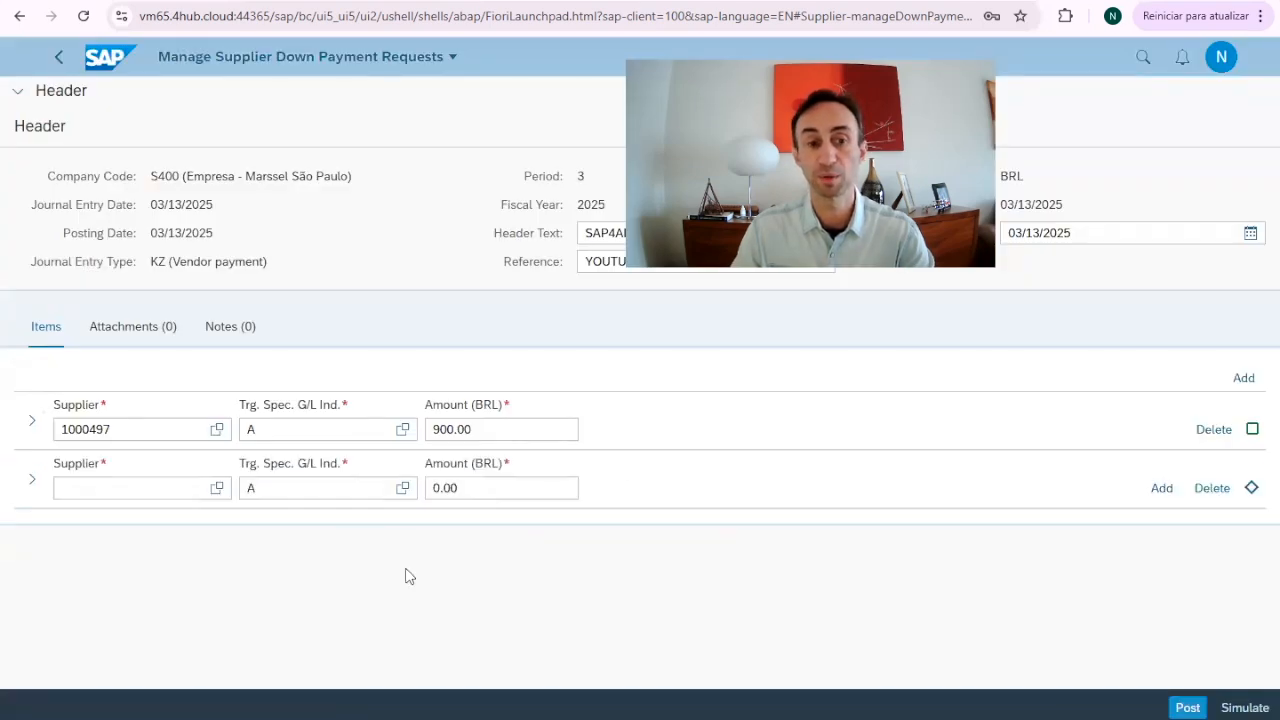
mouse_move(858, 597)
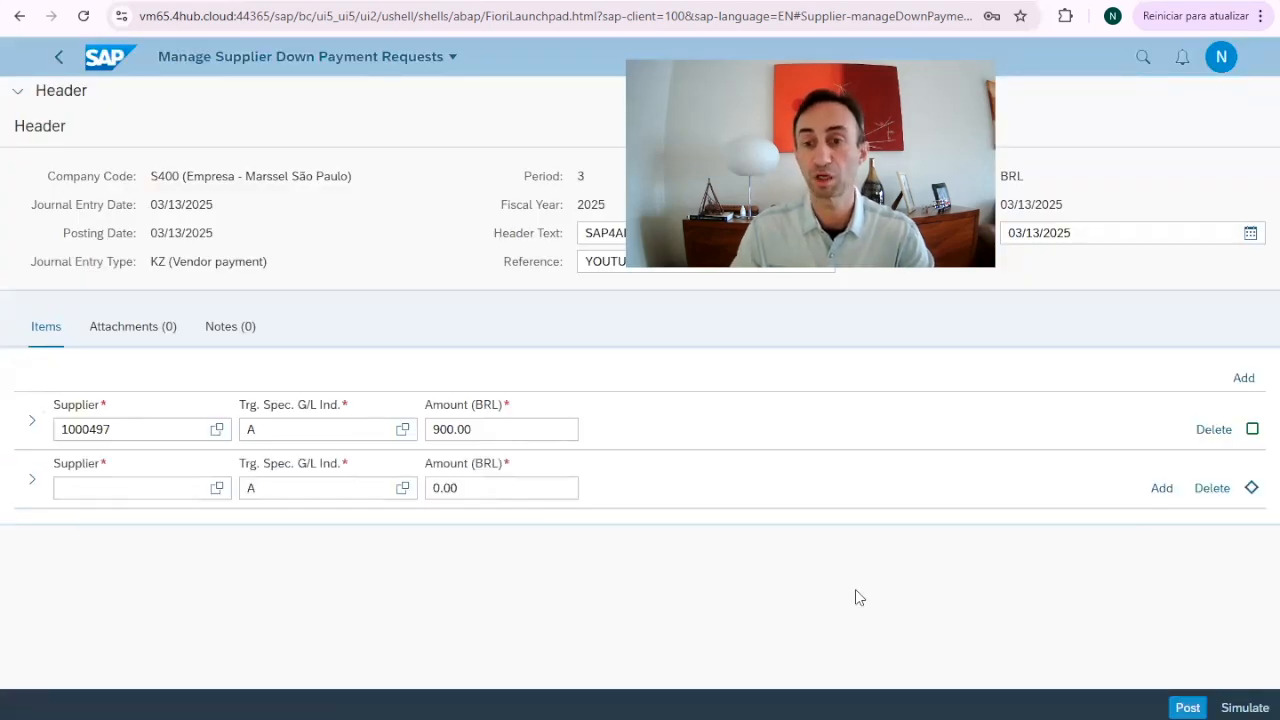
click(1211, 488)
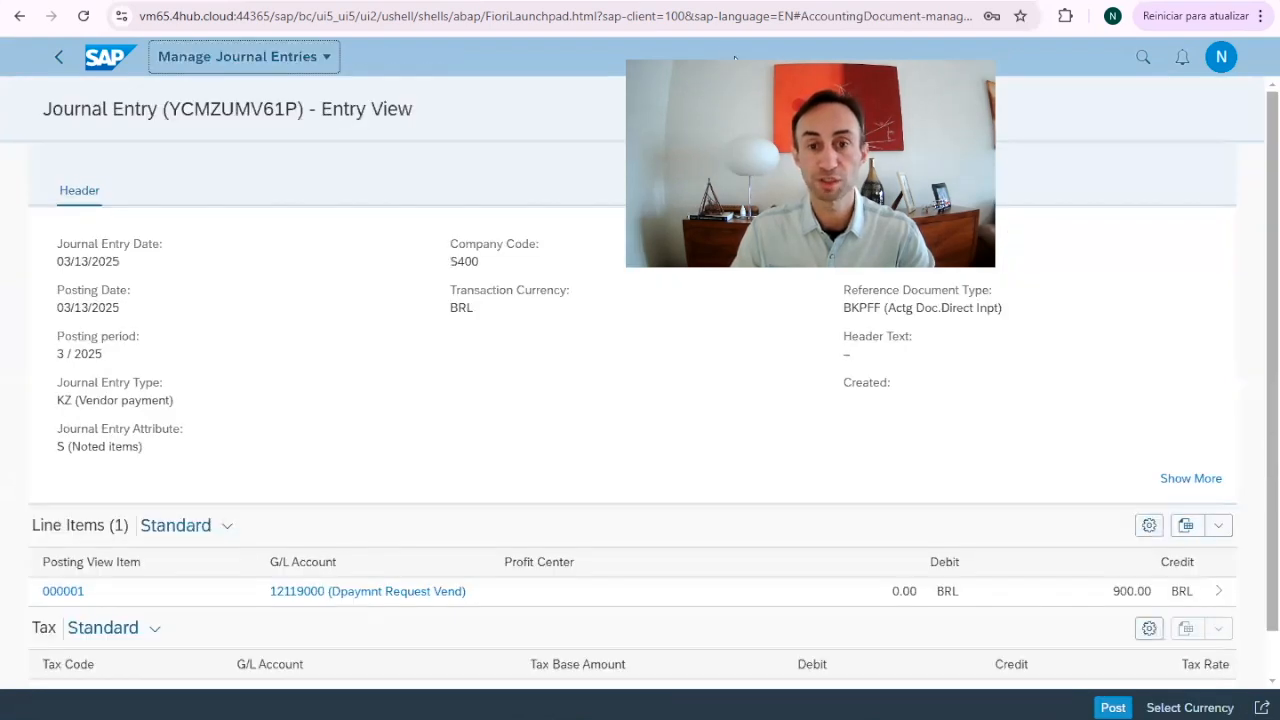
text(YOUTUBE VIDEO)
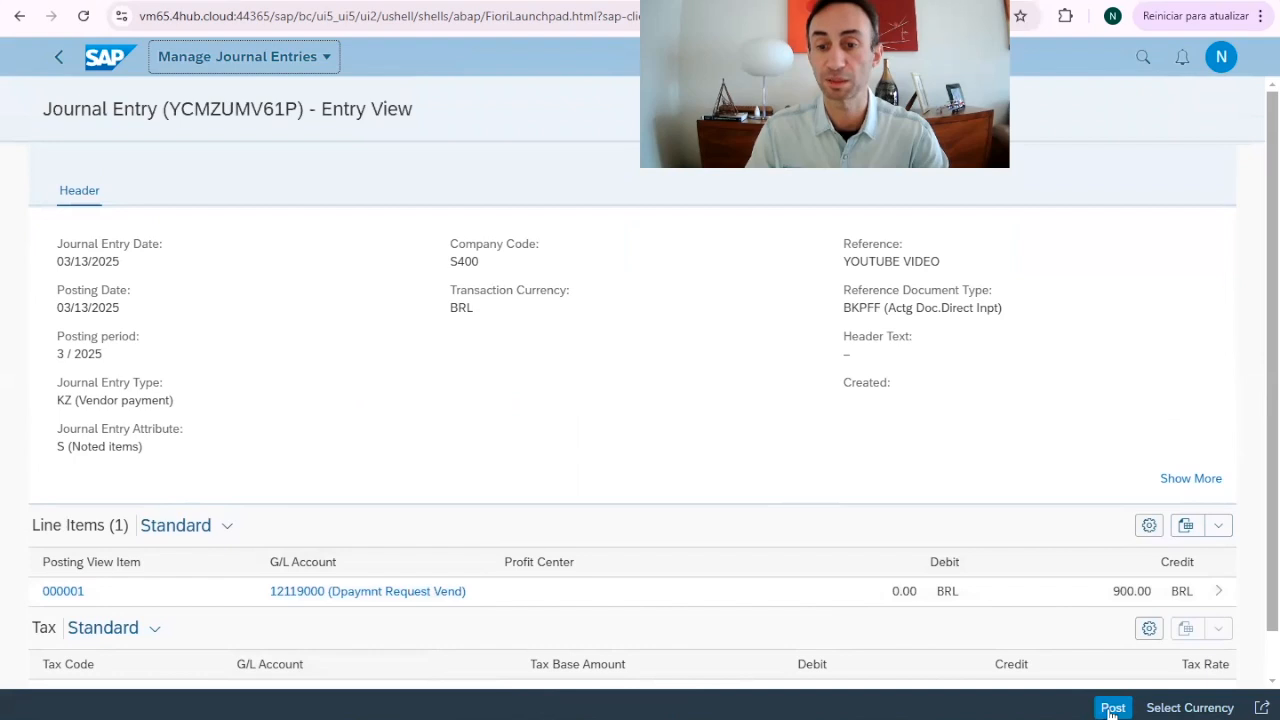
- Post the request and reload S400's list, now showing the new 900.00 KZ entry
click(1113, 707)
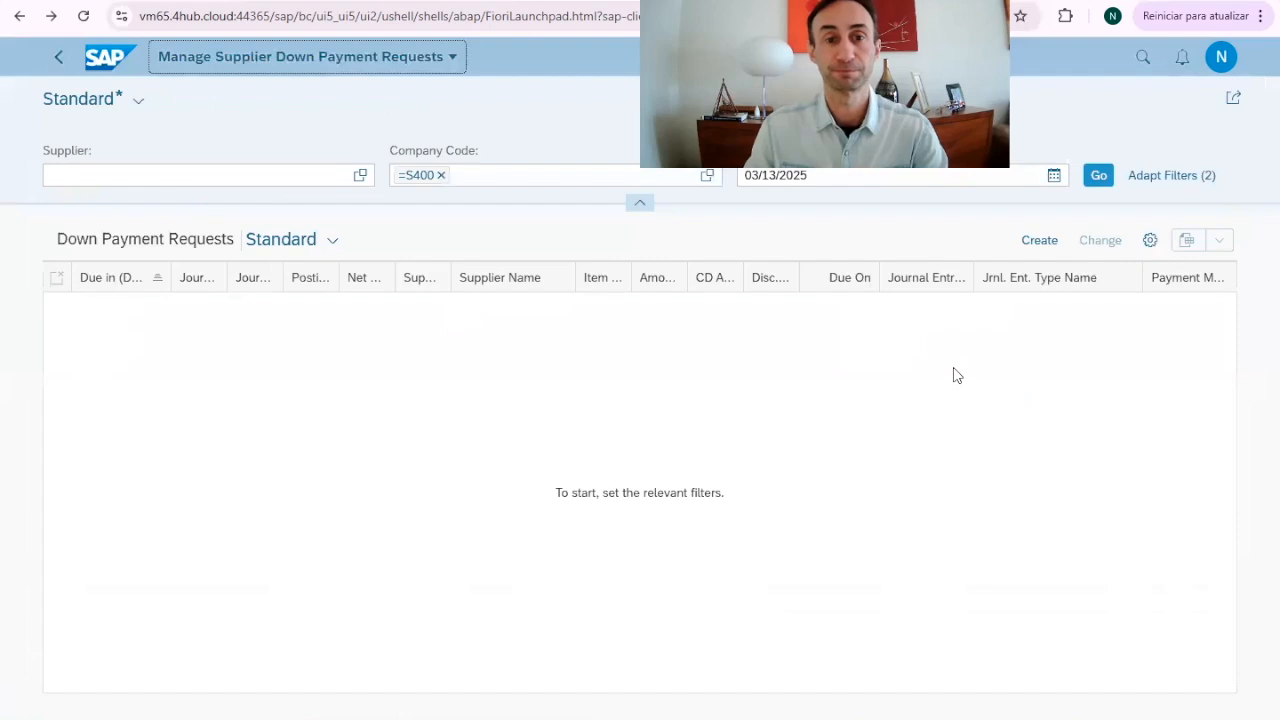
click(1098, 175)
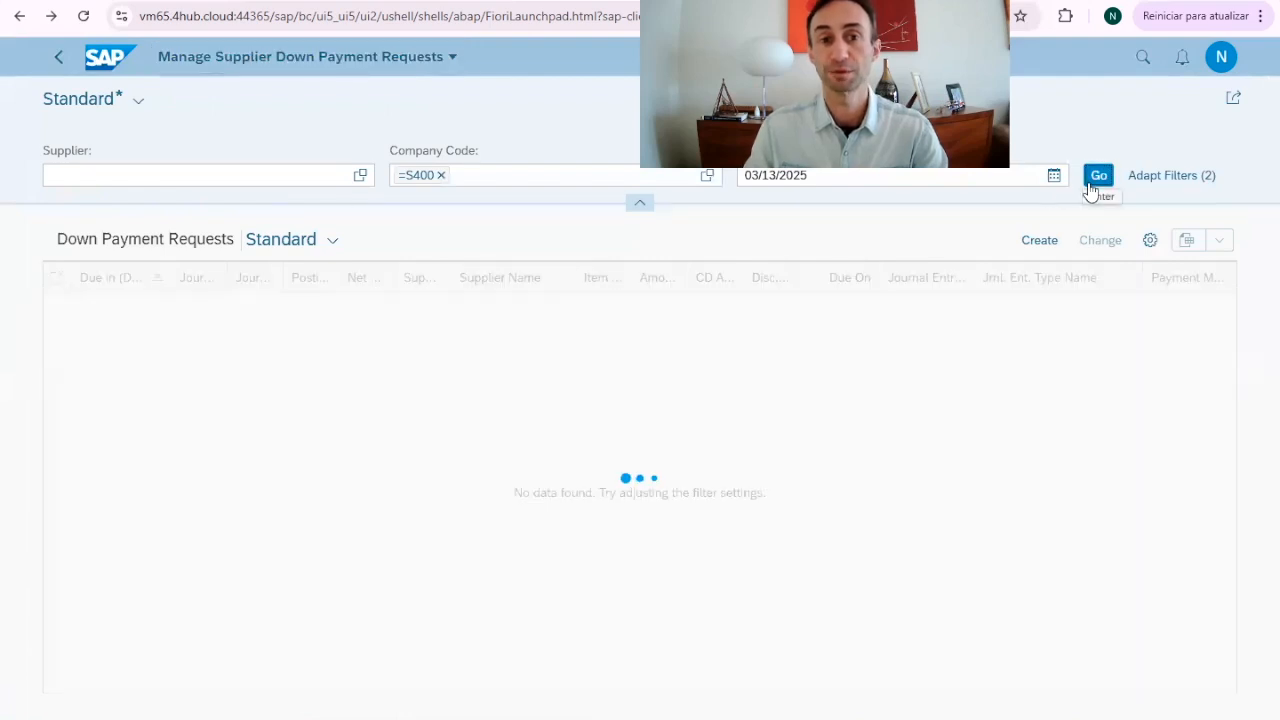
click(1098, 175)
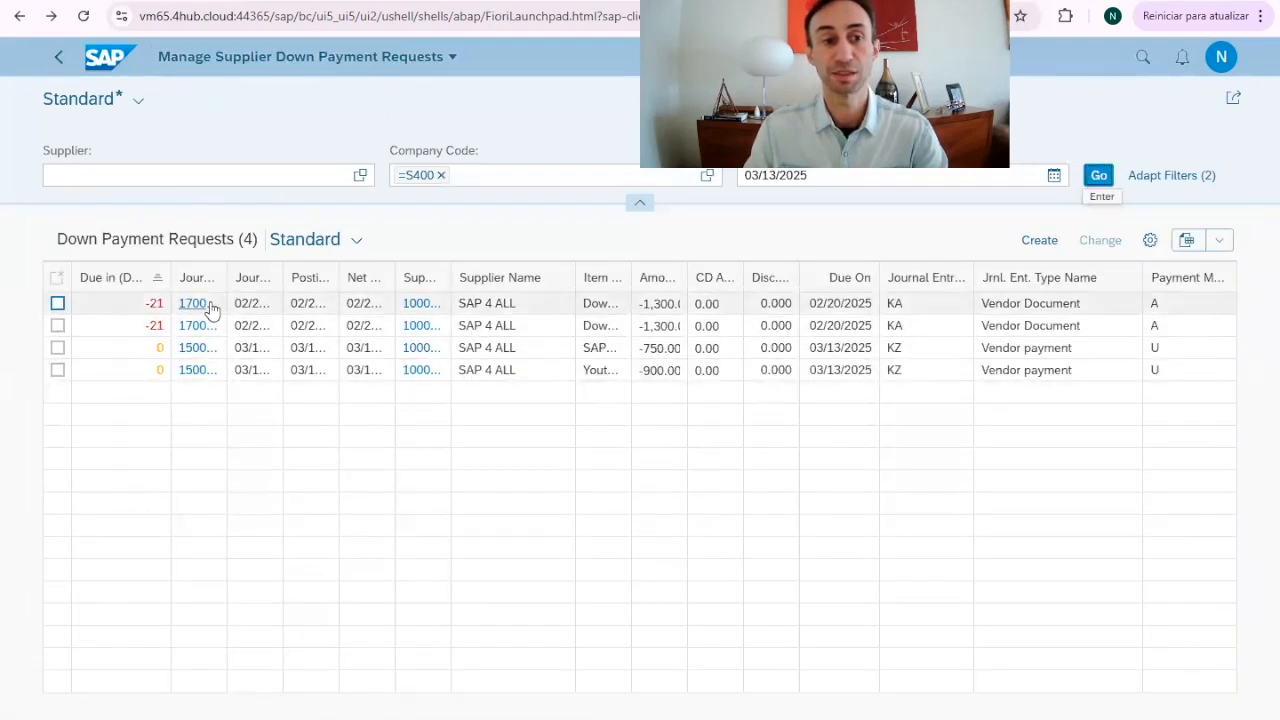